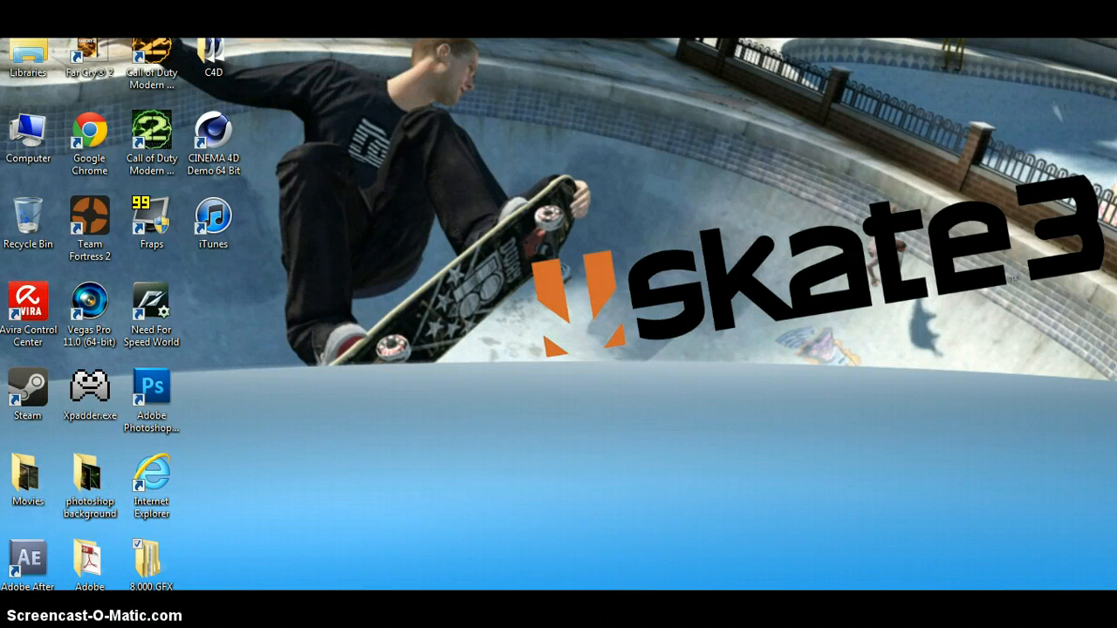
# Launch iTunes to its empty Music library, then hide the window again.
pyautogui.doubleClick(213, 219)
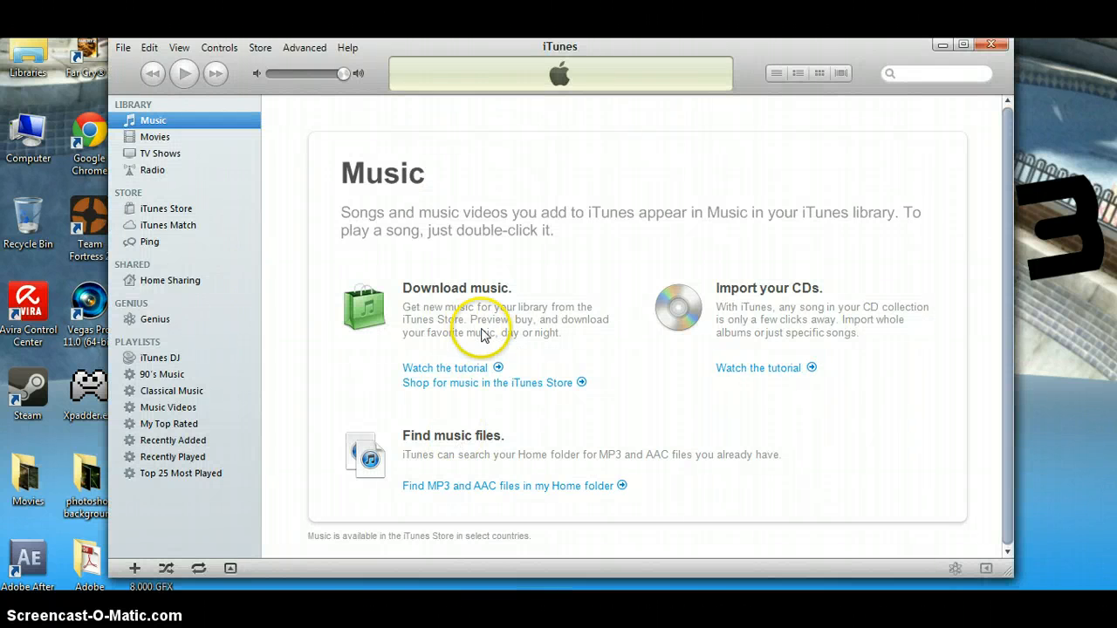
pyautogui.moveTo(462, 161)
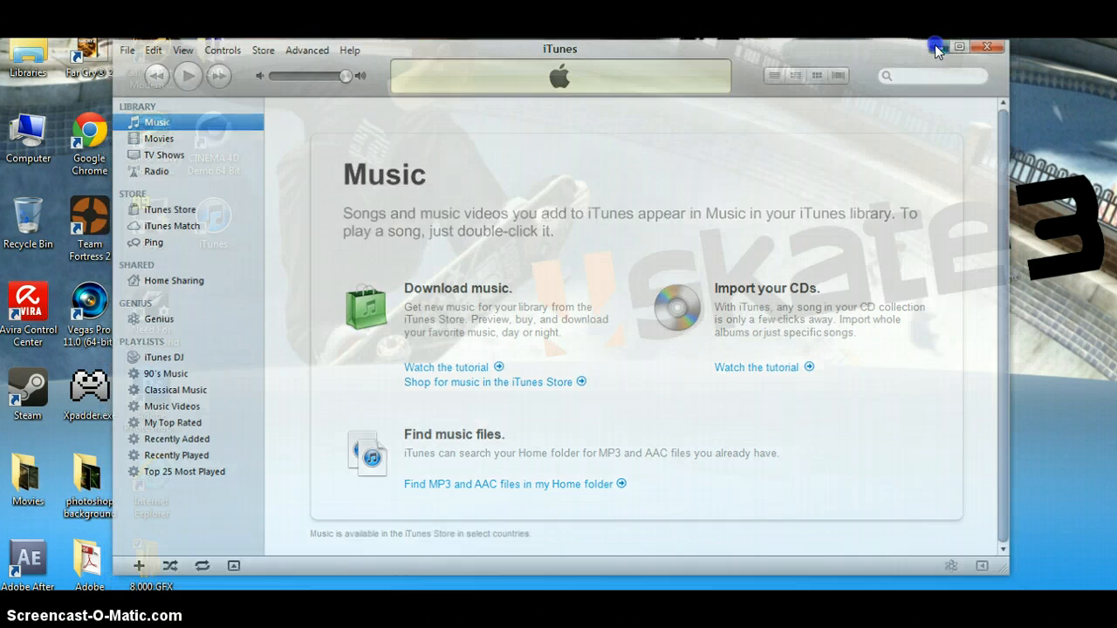
pyautogui.click(958, 47)
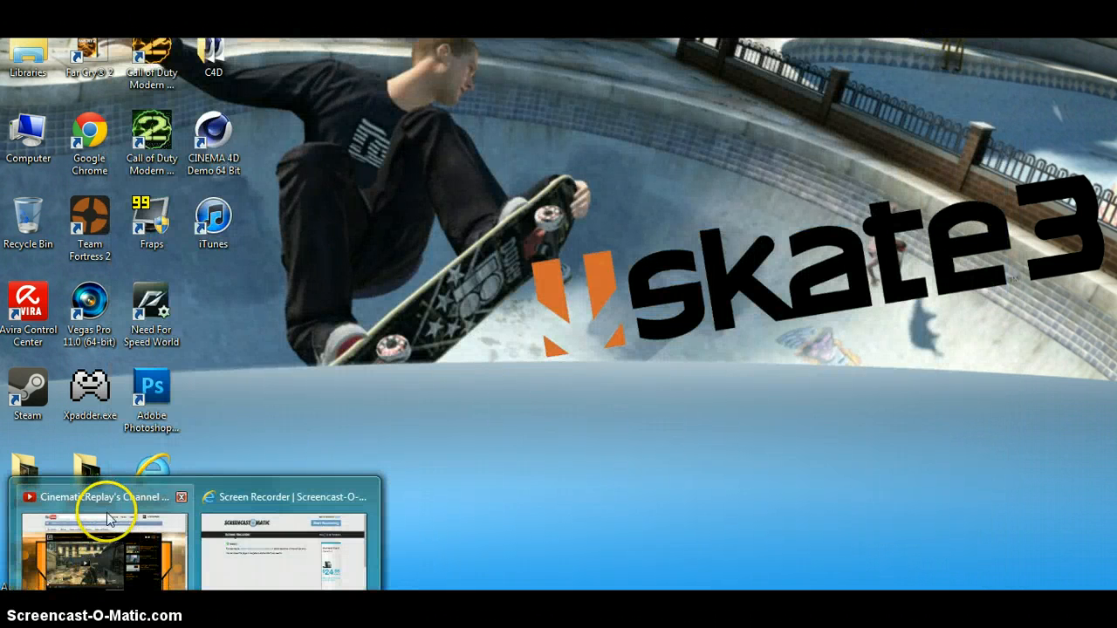
# Search YouTube for 'black and yellow wiz khalifa' via the suggestion list.
pyautogui.click(102, 555)
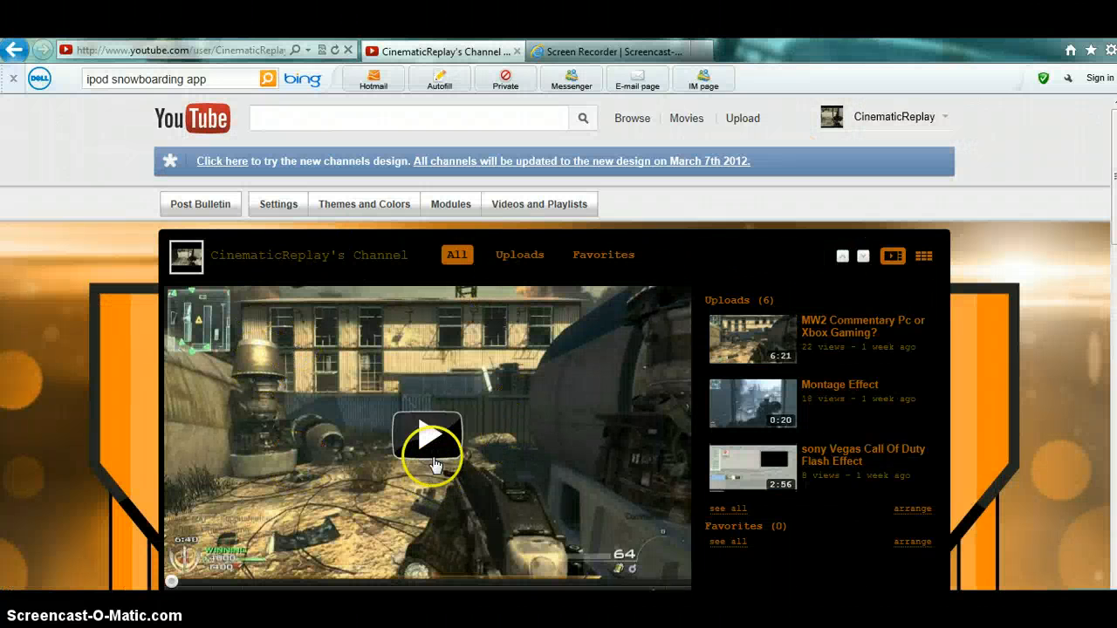
pyautogui.click(174, 49)
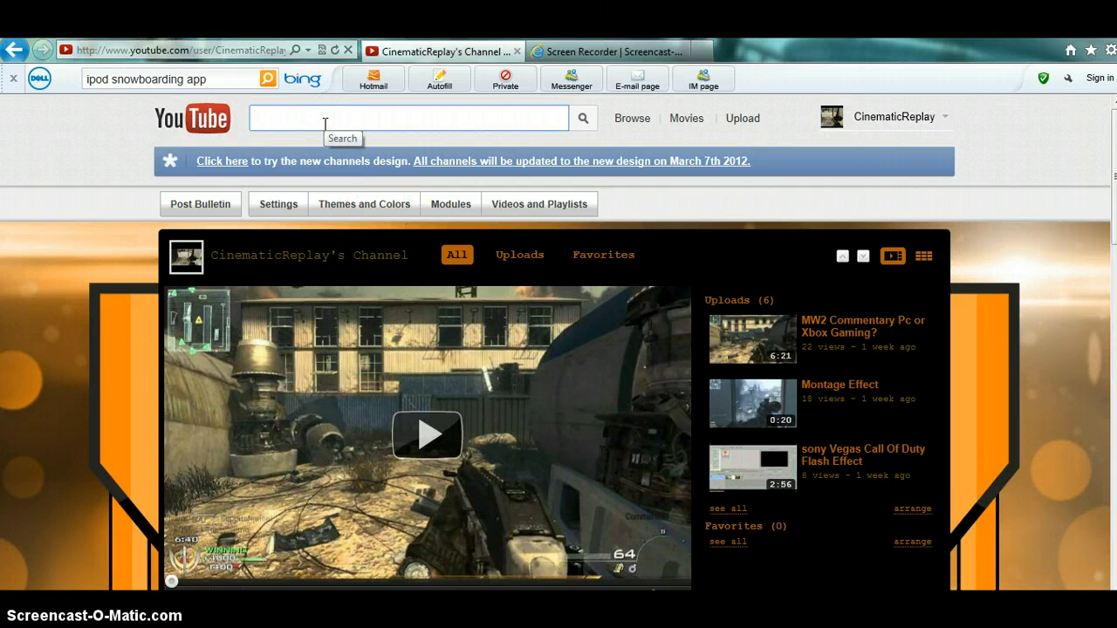
pyautogui.write('black and')
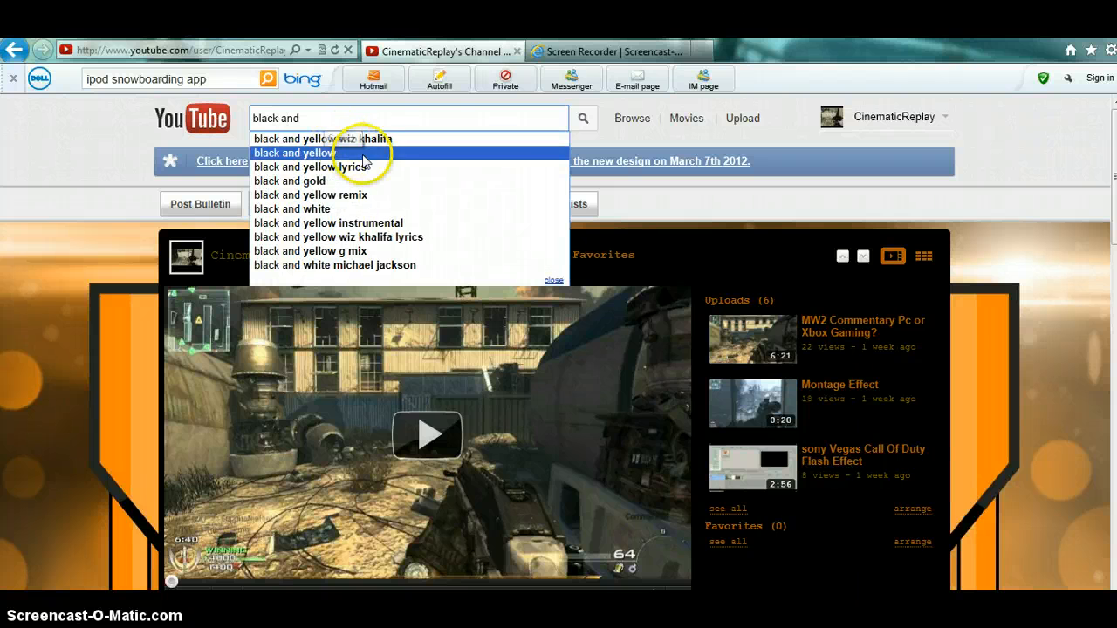
pyautogui.click(338, 138)
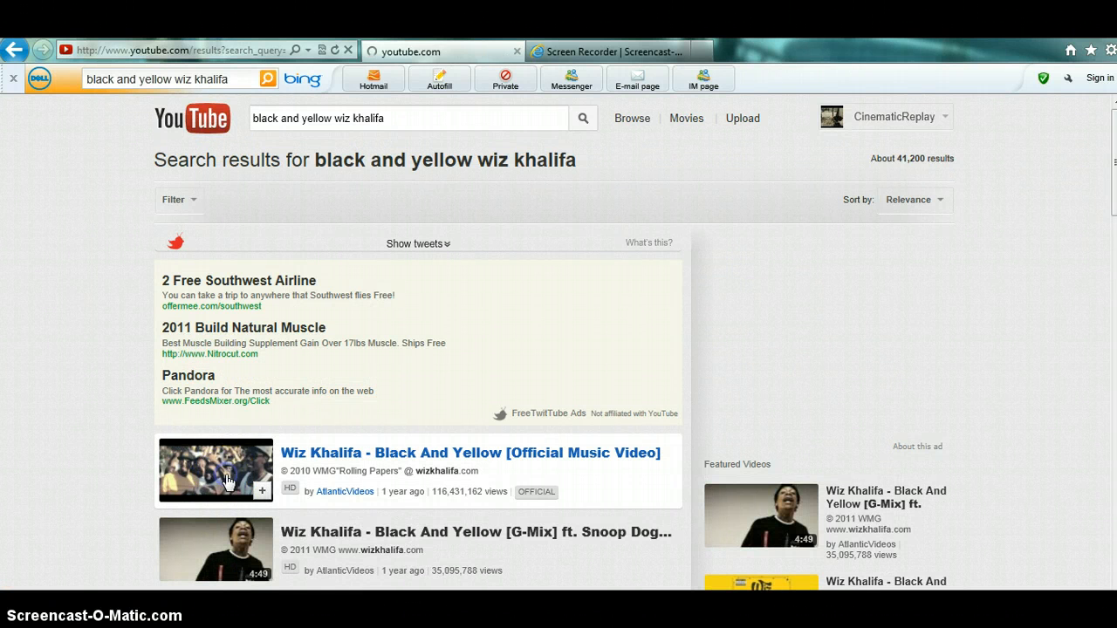
# Open the official Black And Yellow music video and pause its playback.
pyautogui.click(468, 452)
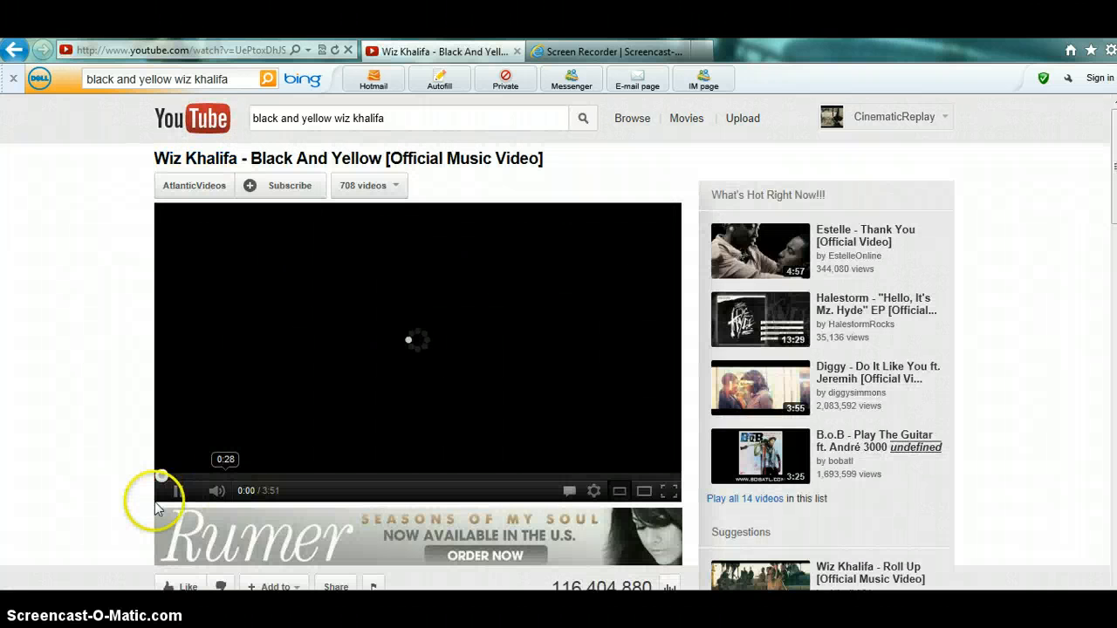
pyautogui.click(178, 490)
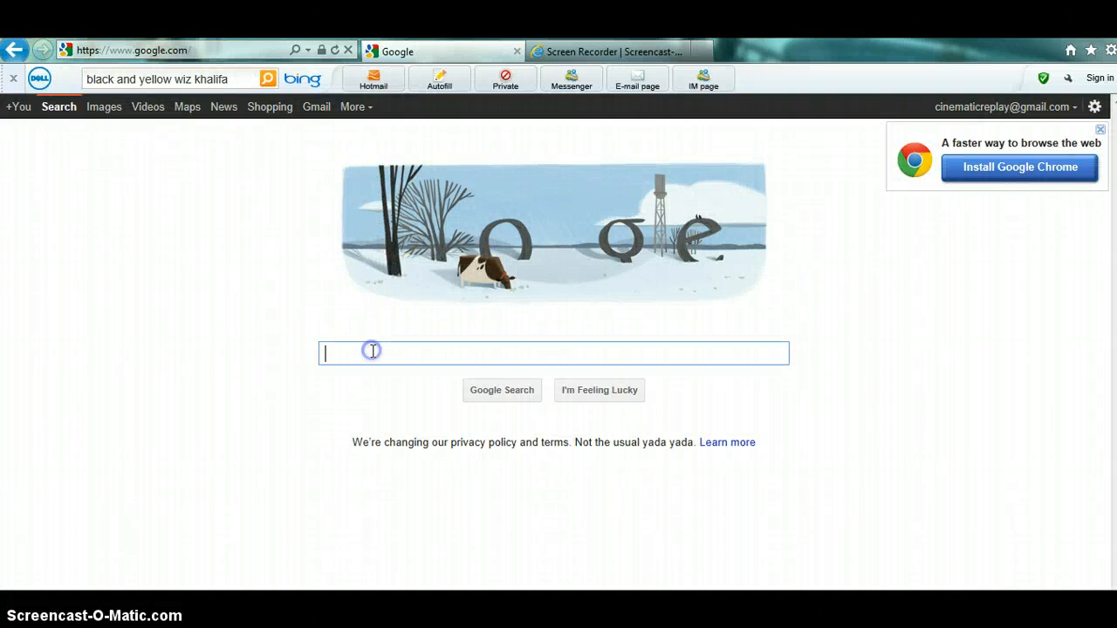
pyautogui.moveTo(209, 251)
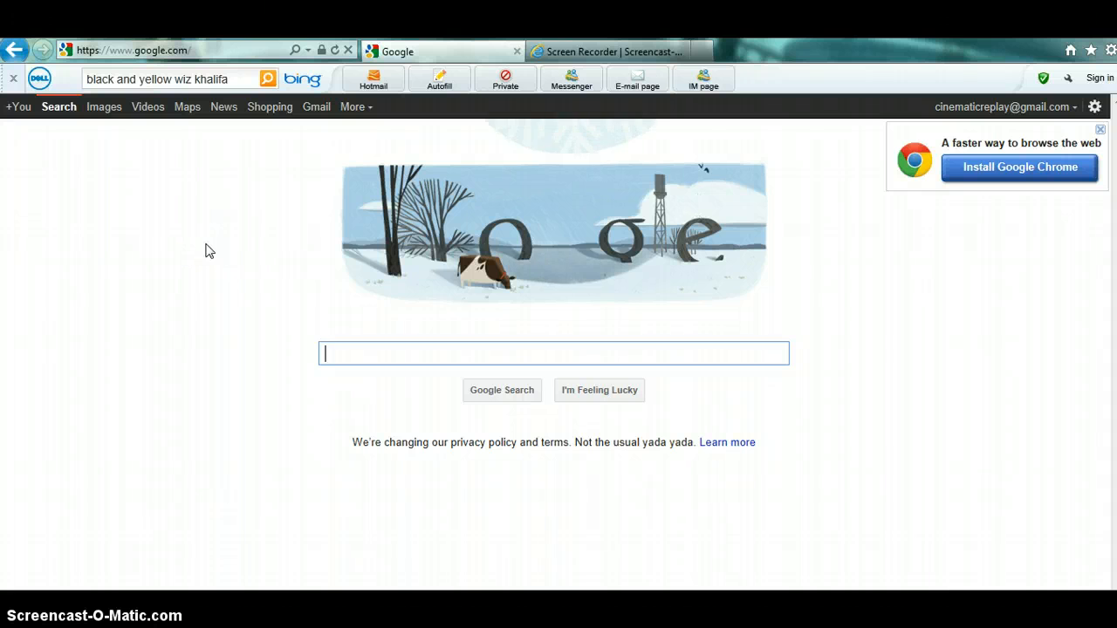
# Search Google for 'online youtube to mp3 converter' and review the results including youtube-mp3.org.
pyautogui.write('o')
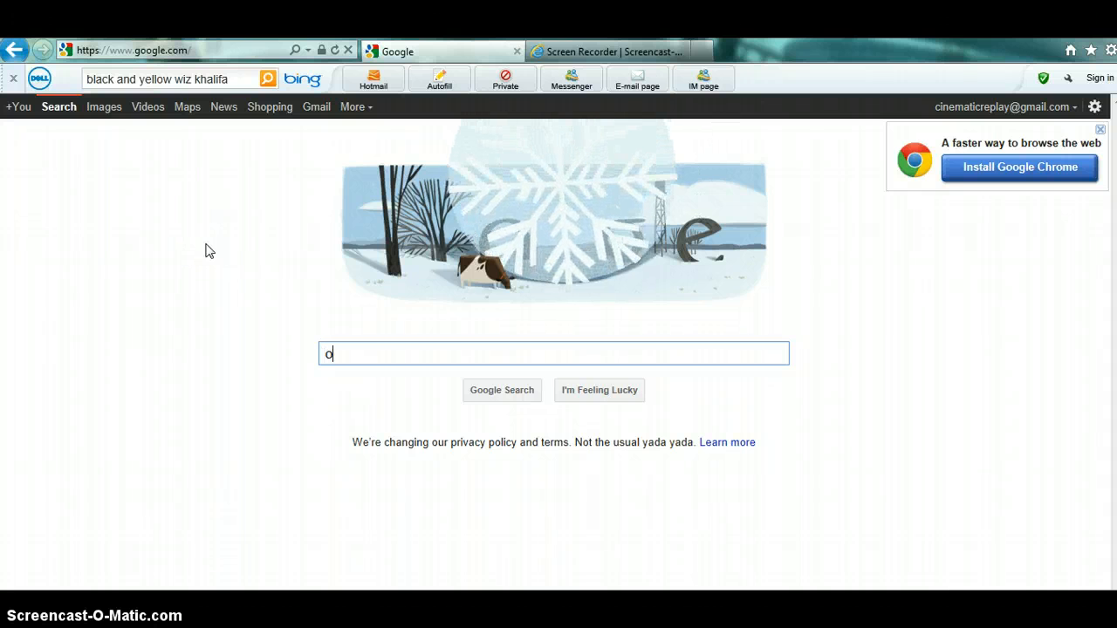
pyautogui.write('nline yo')
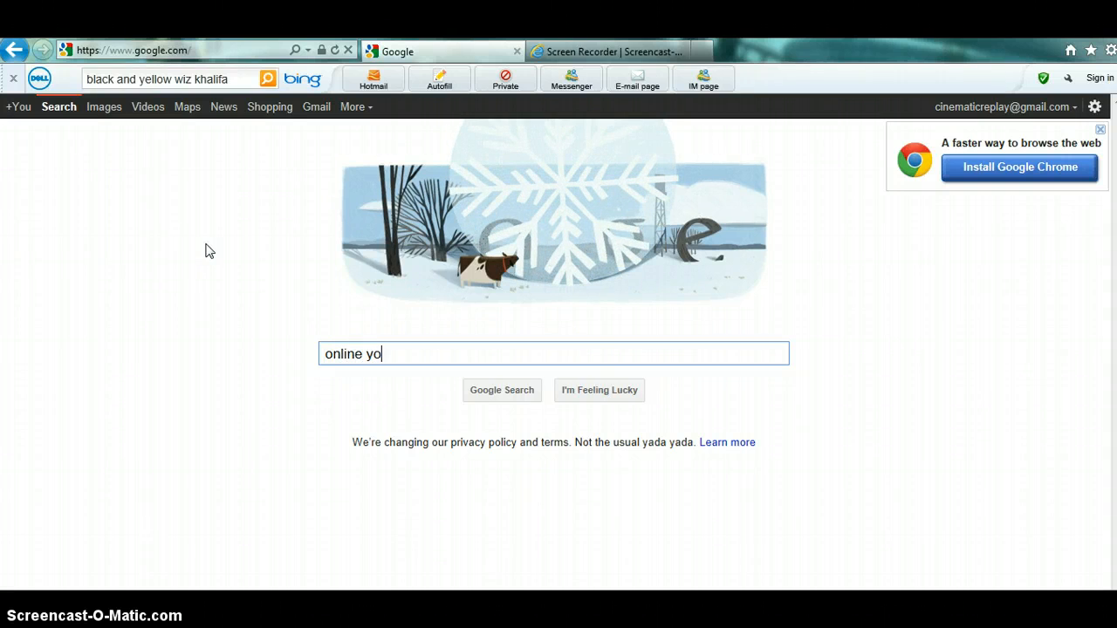
pyautogui.write('utube to')
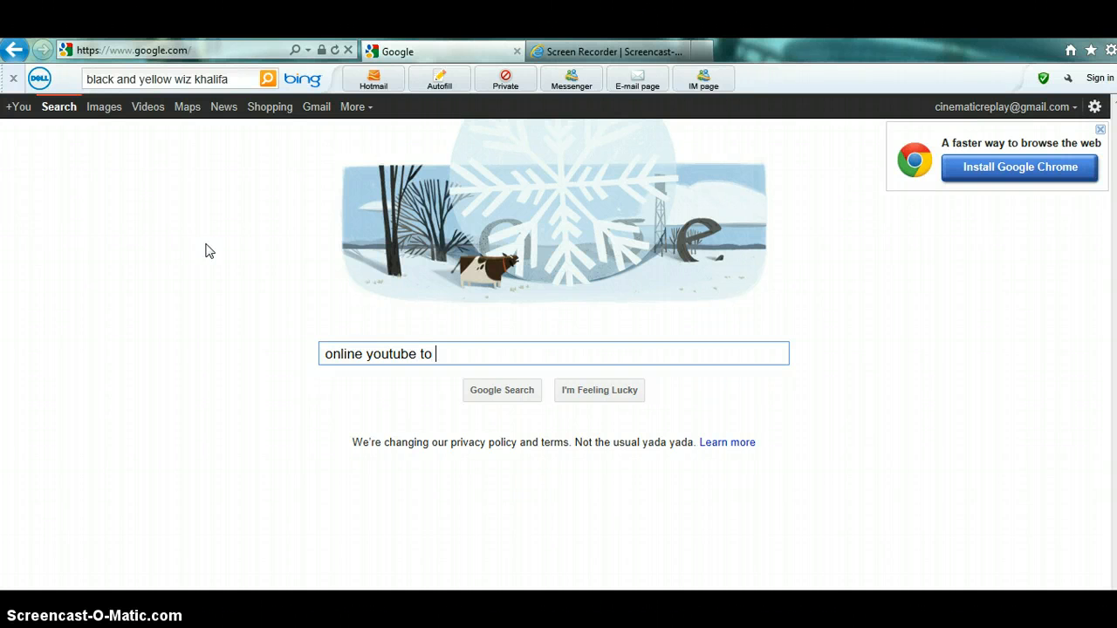
pyautogui.write('mp3 converter')
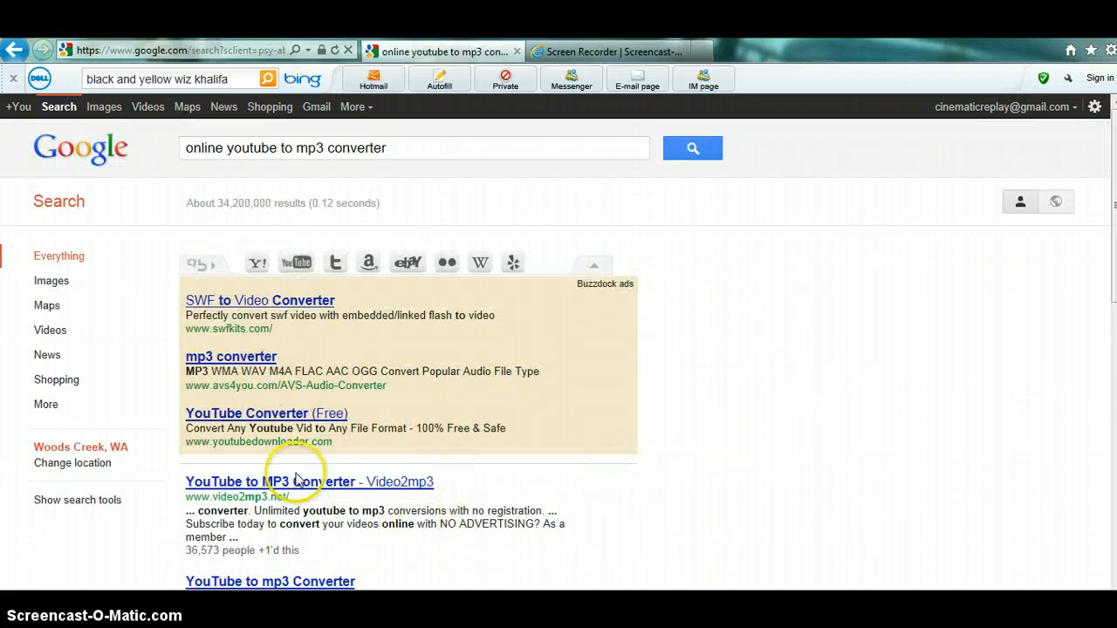
pyautogui.moveTo(1108, 218)
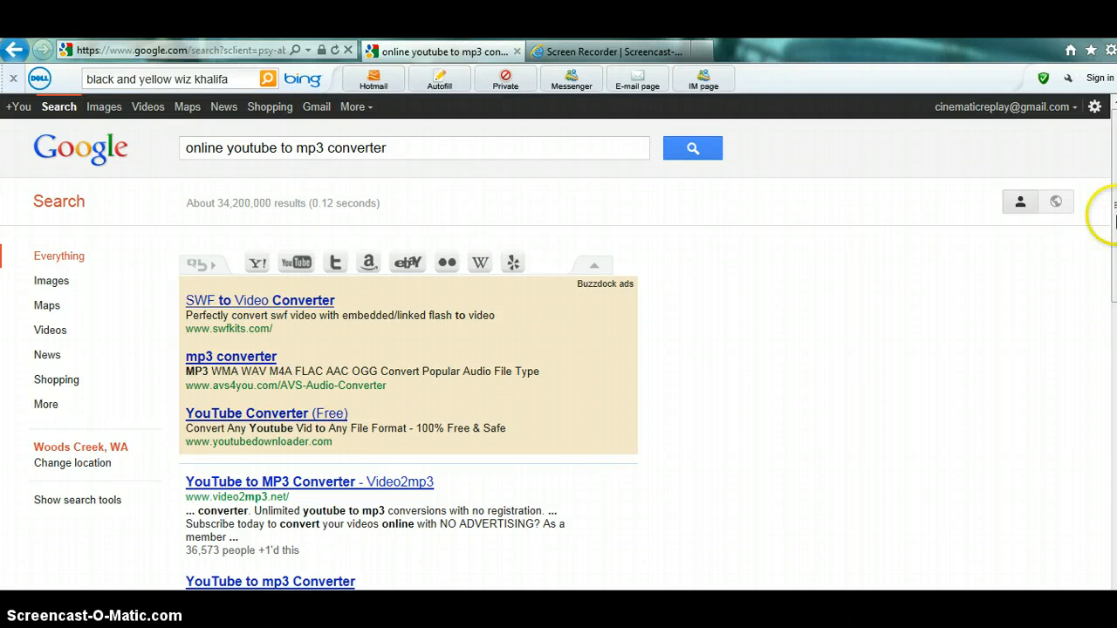
pyautogui.scroll(-3)
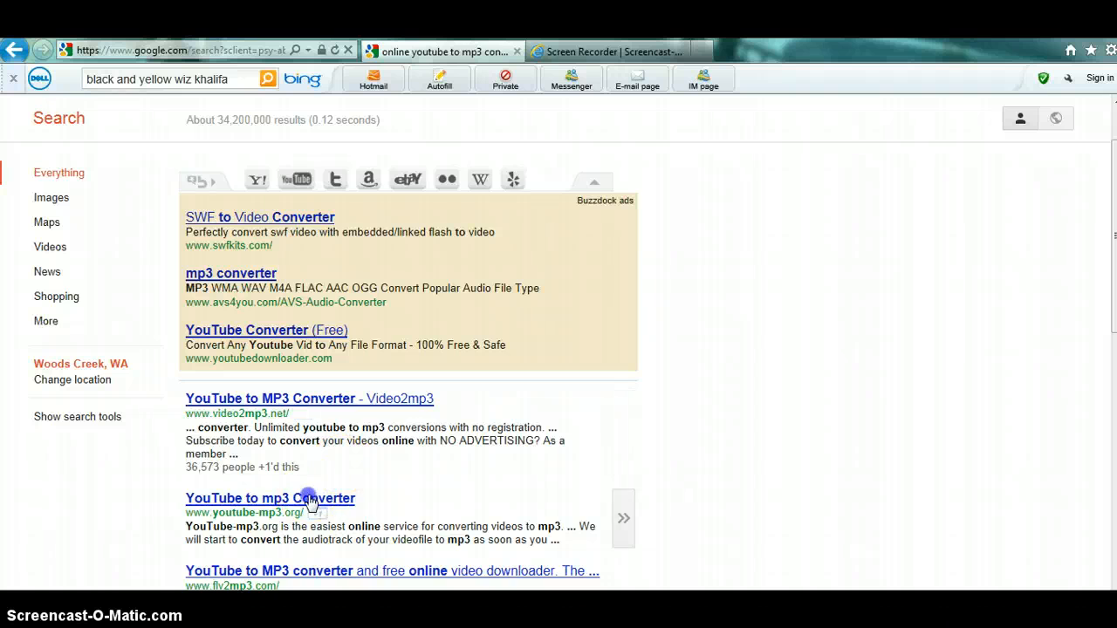
# On youtube-mp3.org, replace the URL with the Black And Yellow link and convert it to mp3.
pyautogui.click(269, 499)
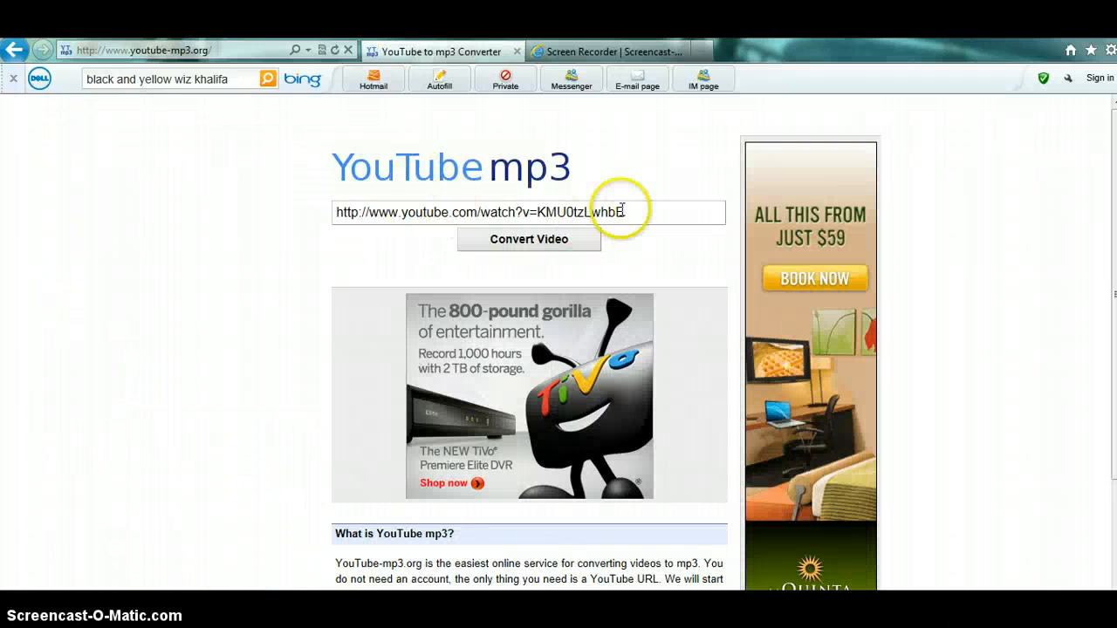
pyautogui.tripleClick(529, 213)
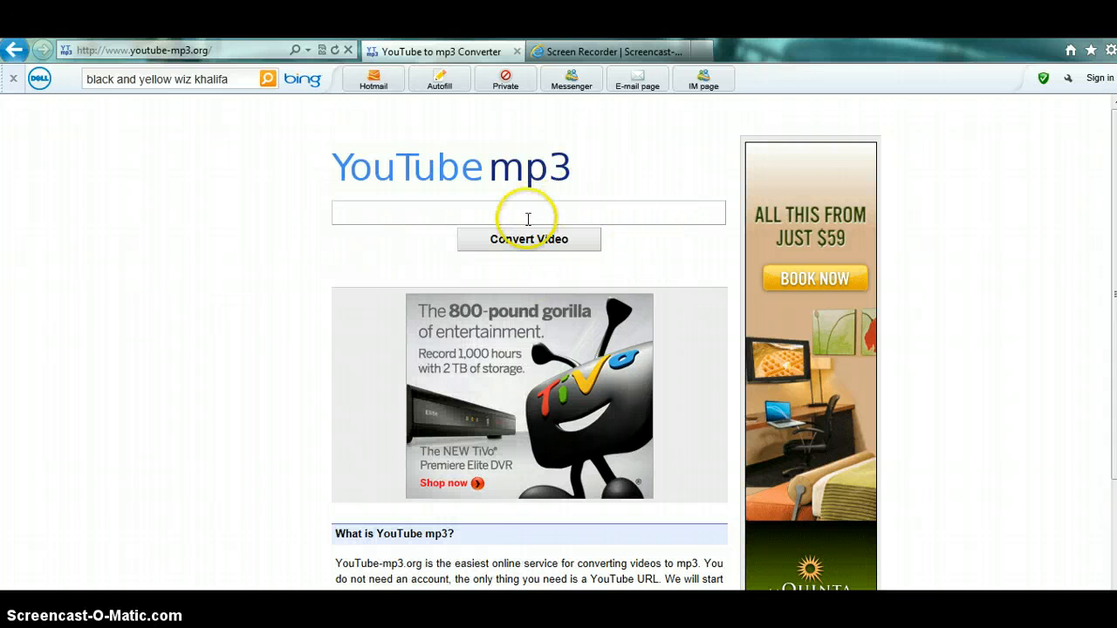
pyautogui.rightClick(527, 213)
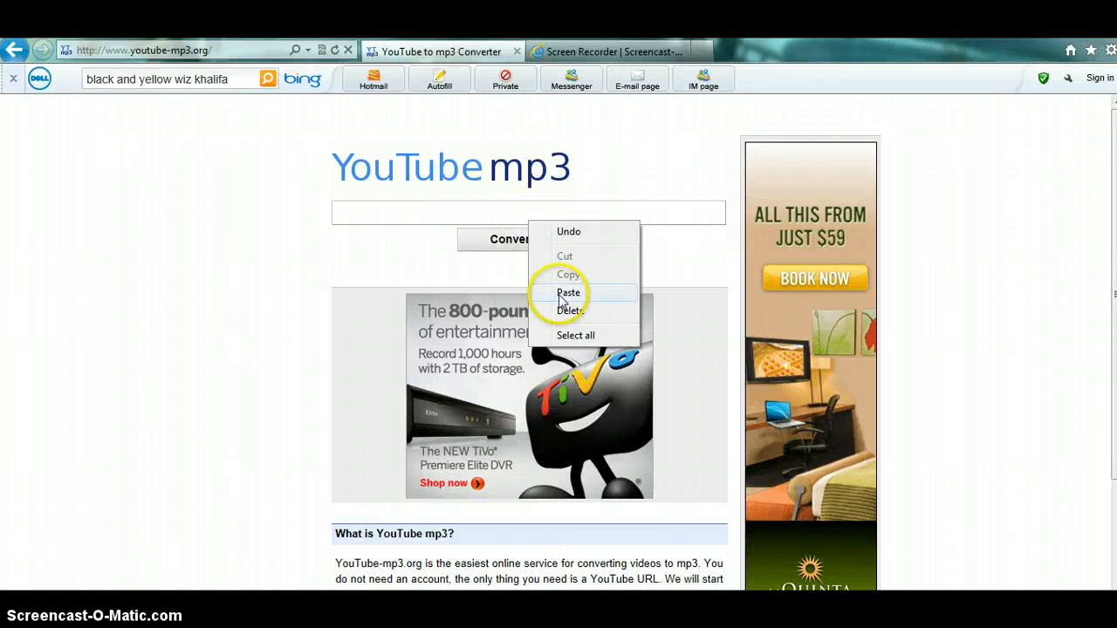
pyautogui.click(569, 294)
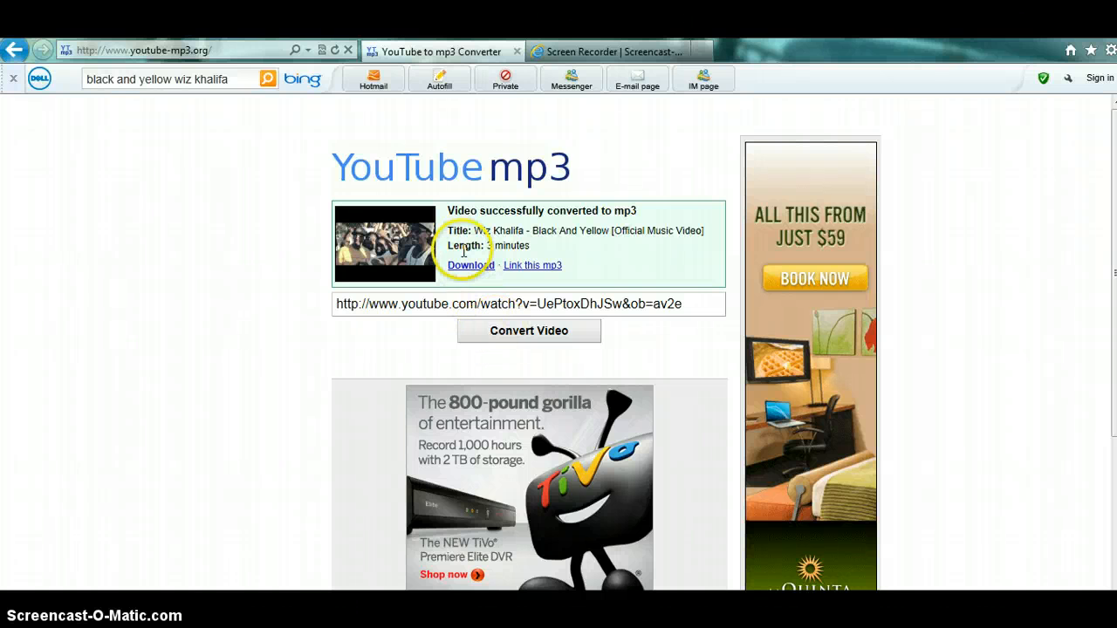
pyautogui.click(471, 266)
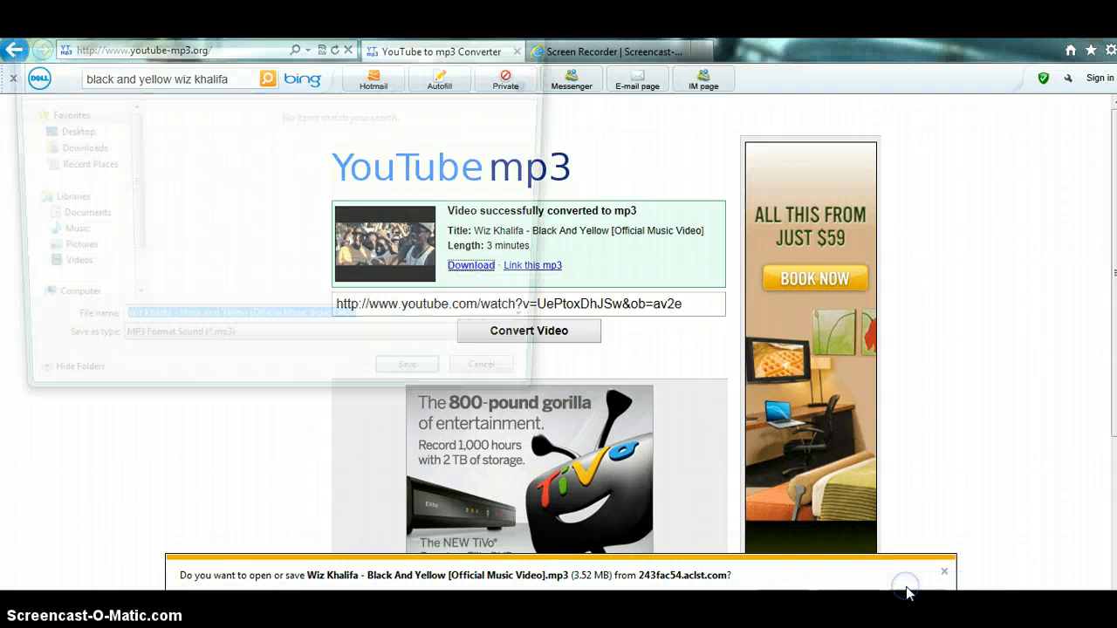
# Save the Black And Yellow mp3 into Music > iTunes > iTunes Media.
pyautogui.click(59, 234)
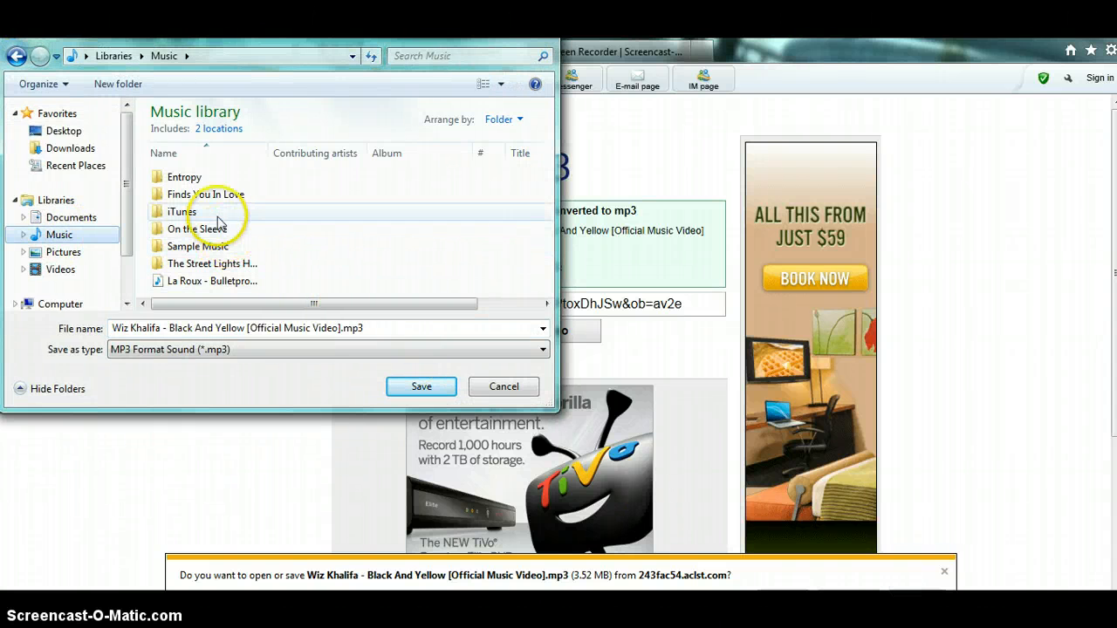
pyautogui.doubleClick(180, 211)
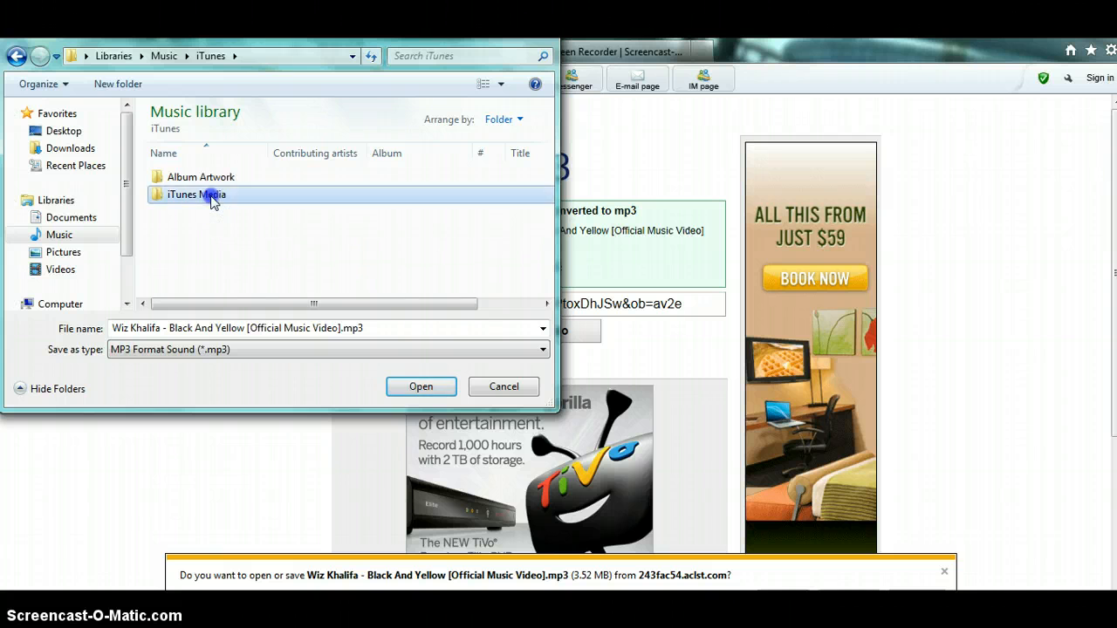
pyautogui.doubleClick(195, 194)
pyautogui.write('w')
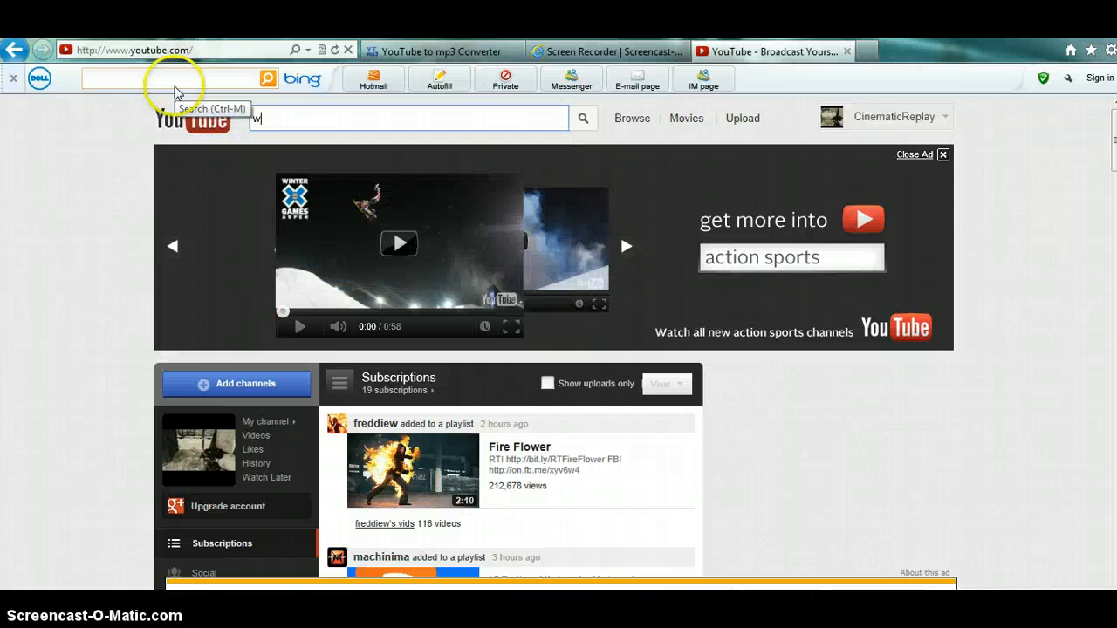
# Search YouTube for wiz khalifa young wild and free, open the video and pause it.
pyautogui.write('iz k')
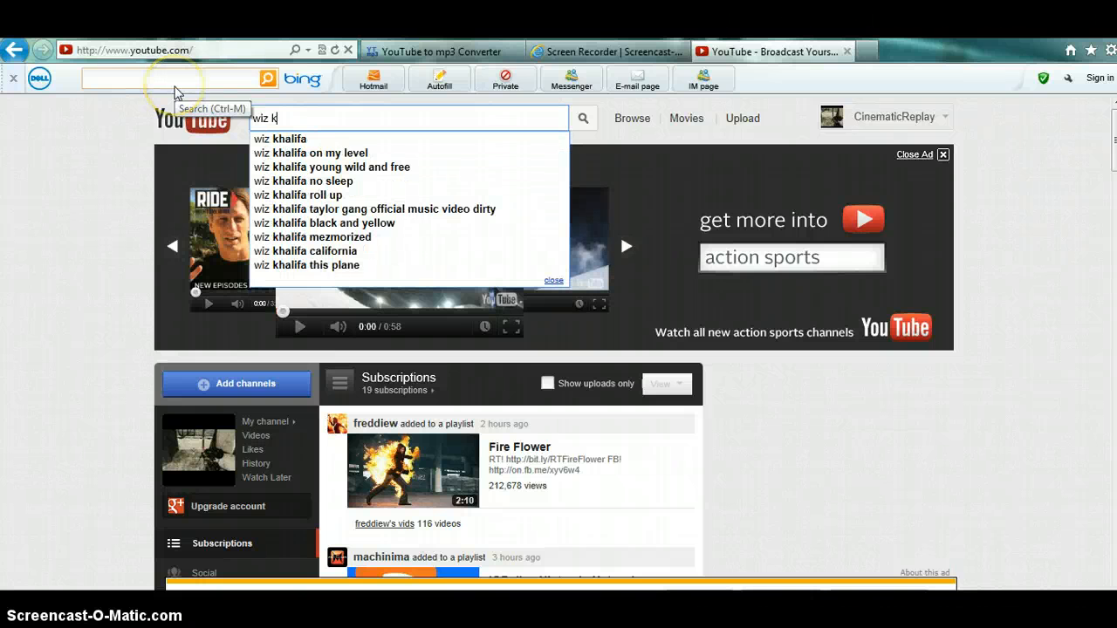
pyautogui.moveTo(356, 168)
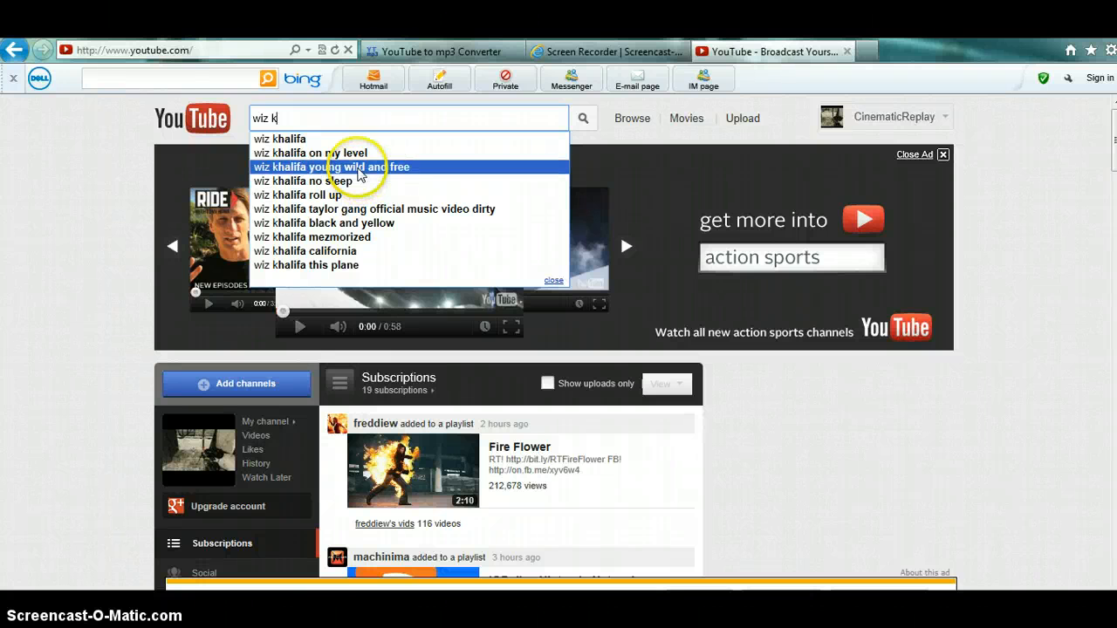
pyautogui.click(332, 167)
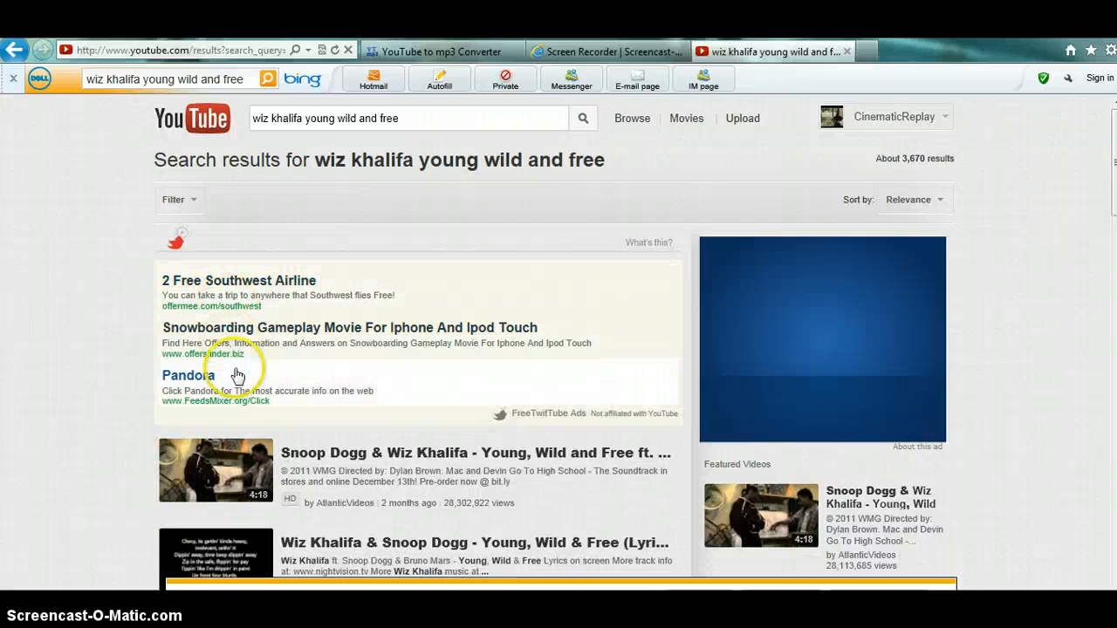
pyautogui.click(475, 452)
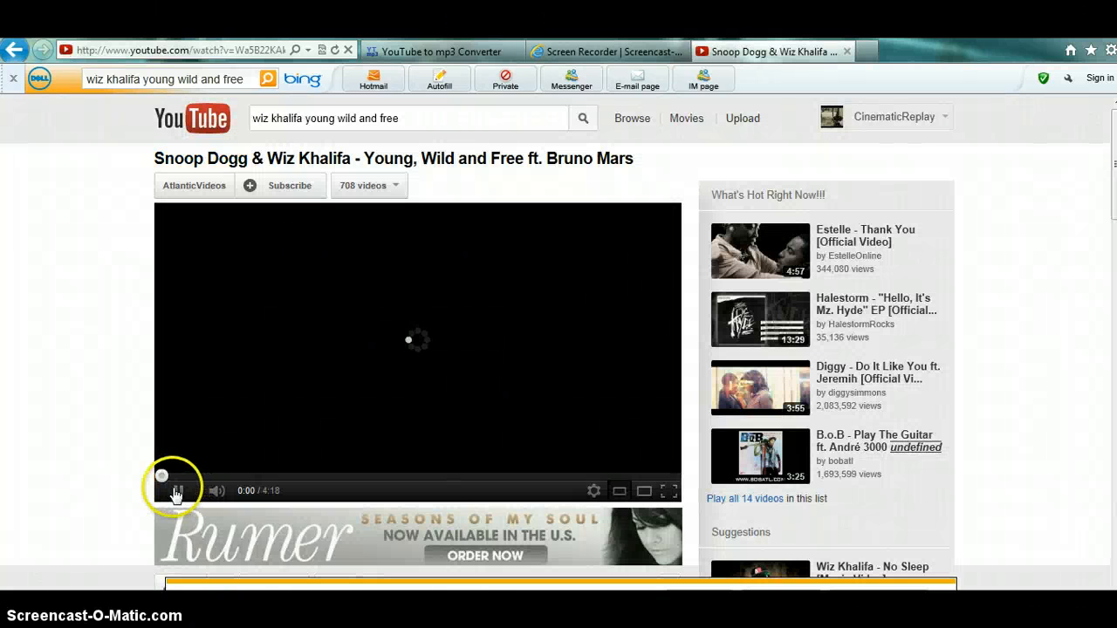
pyautogui.click(178, 491)
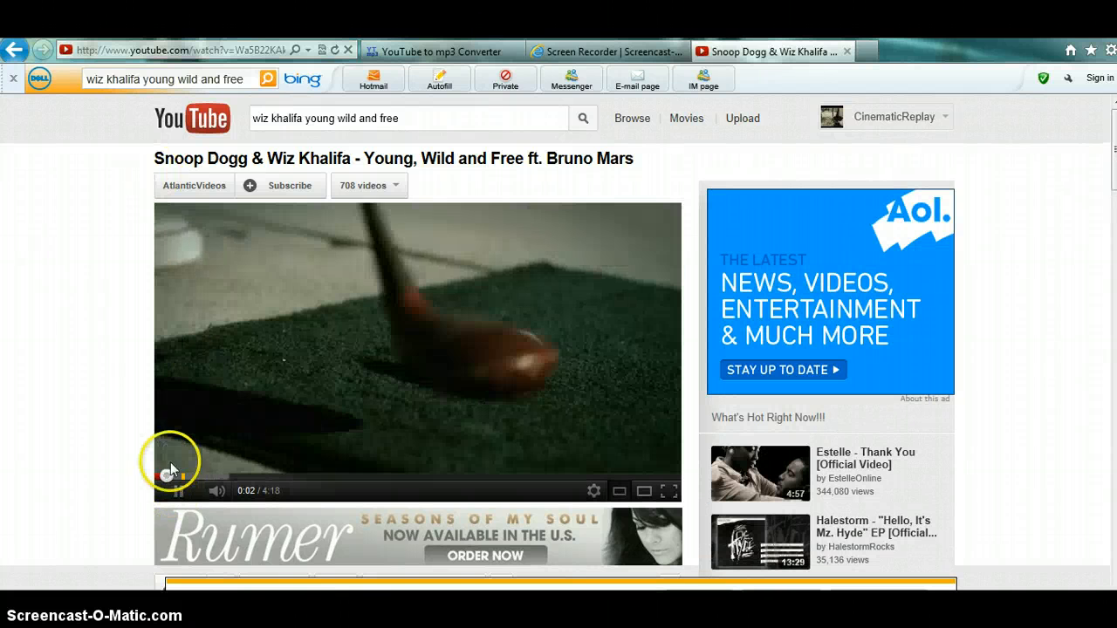
# Copy the Young, Wild and Free video's web address from the address bar.
pyautogui.click(201, 49)
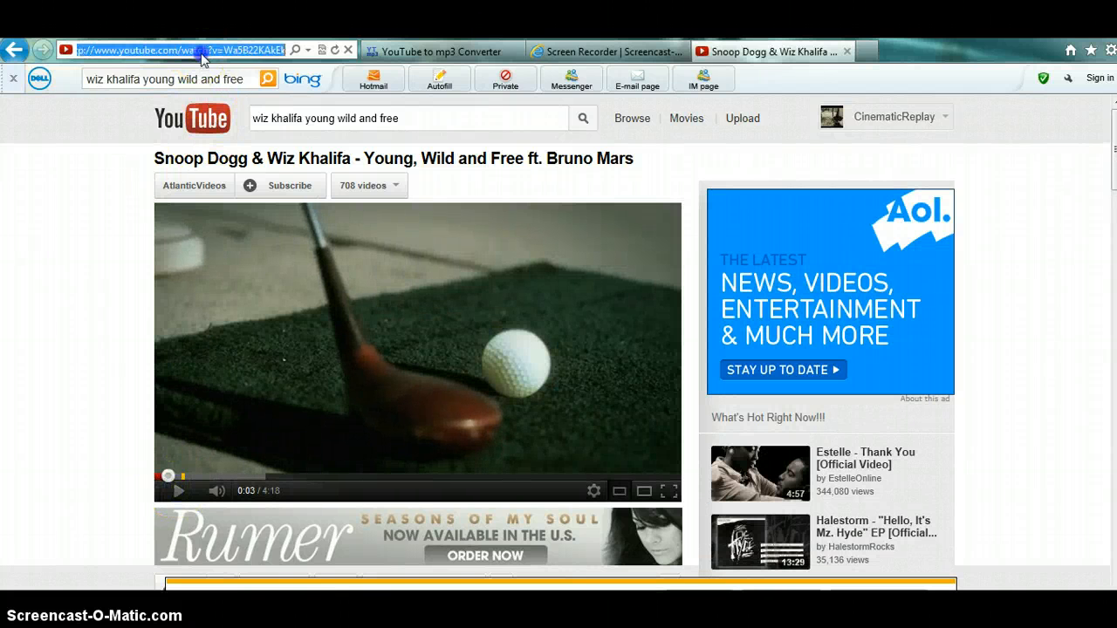
pyautogui.rightClick(201, 49)
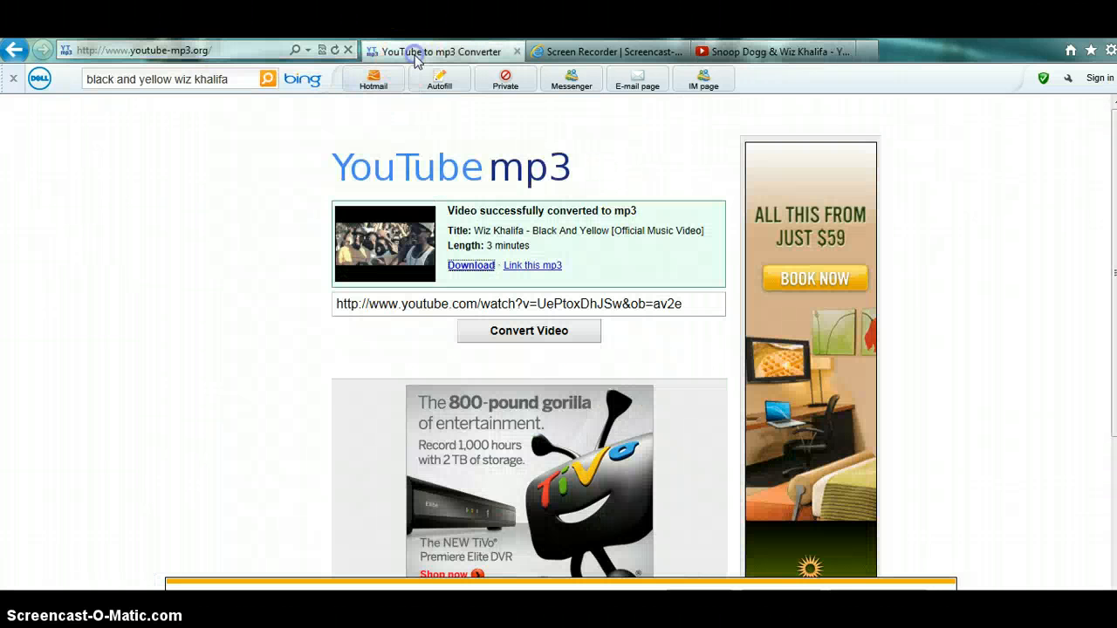
# Replace the converter's URL with the Young, Wild and Free link and convert it to mp3.
pyautogui.tripleClick(527, 304)
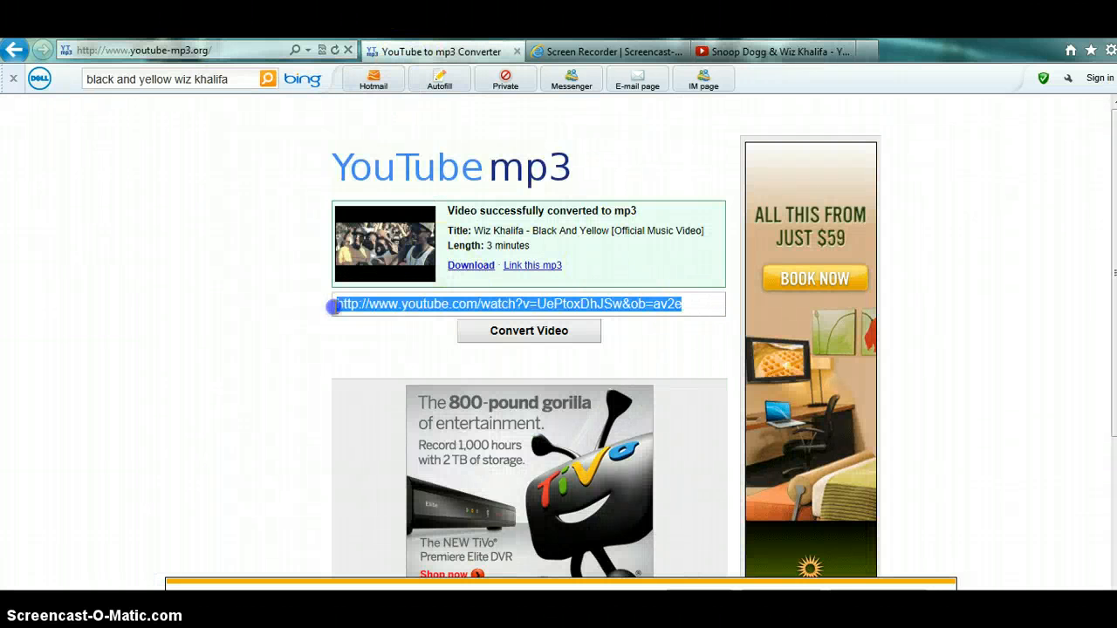
pyautogui.rightClick(523, 304)
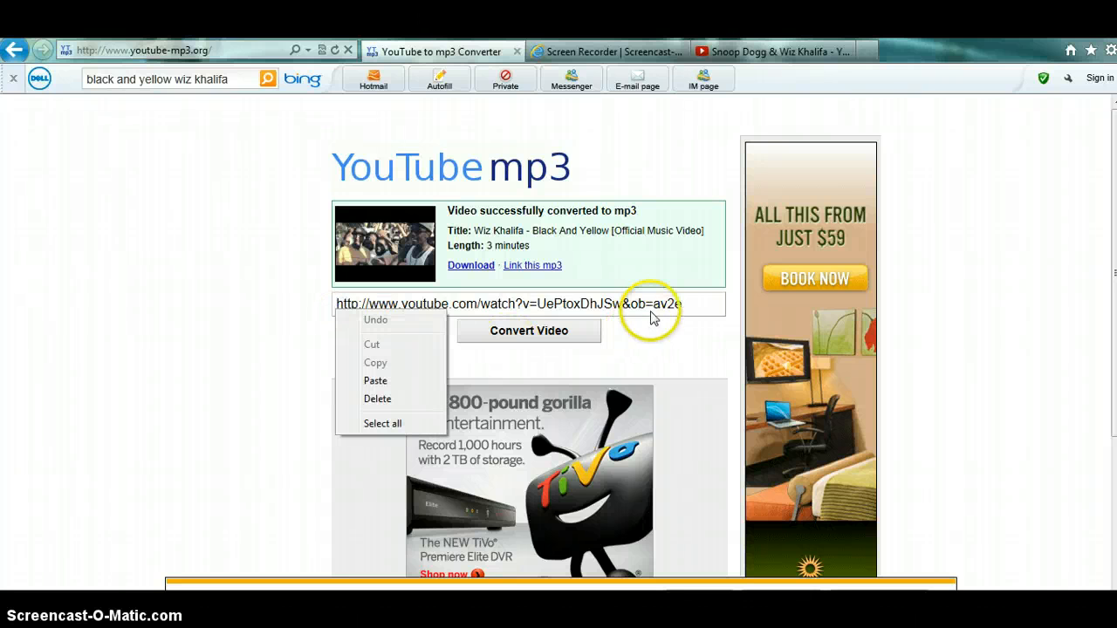
pyautogui.click(377, 398)
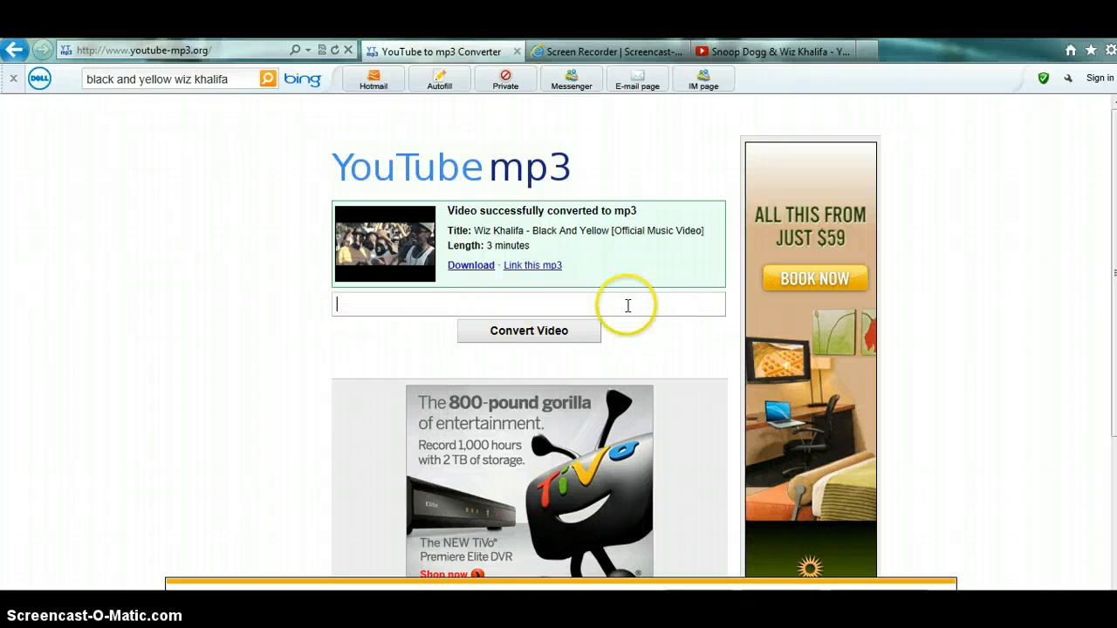
pyautogui.rightClick(471, 304)
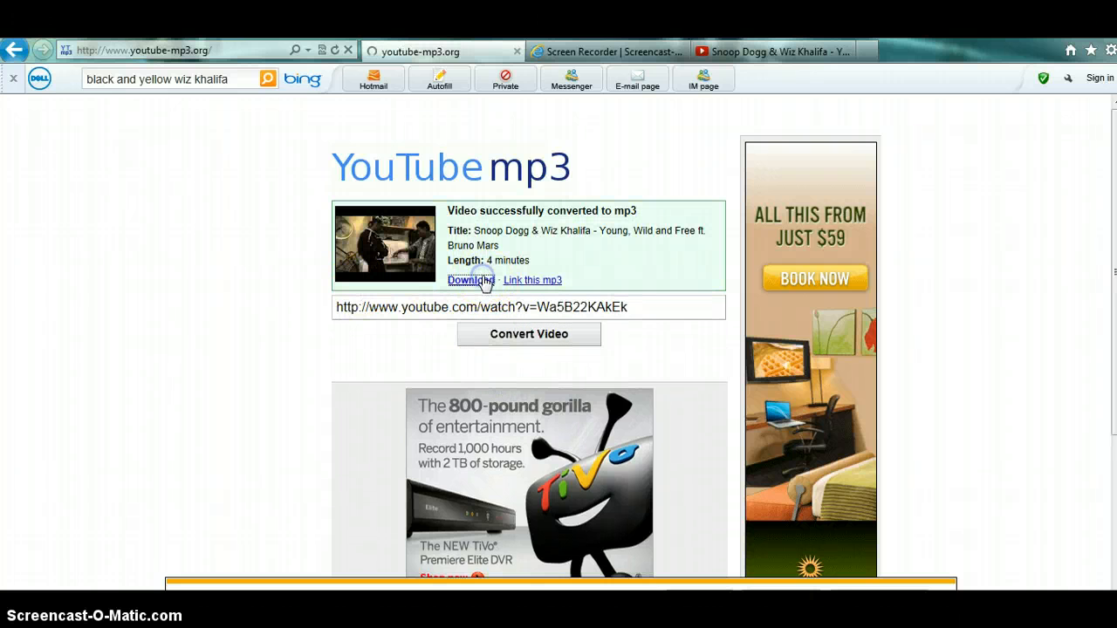
pyautogui.click(471, 279)
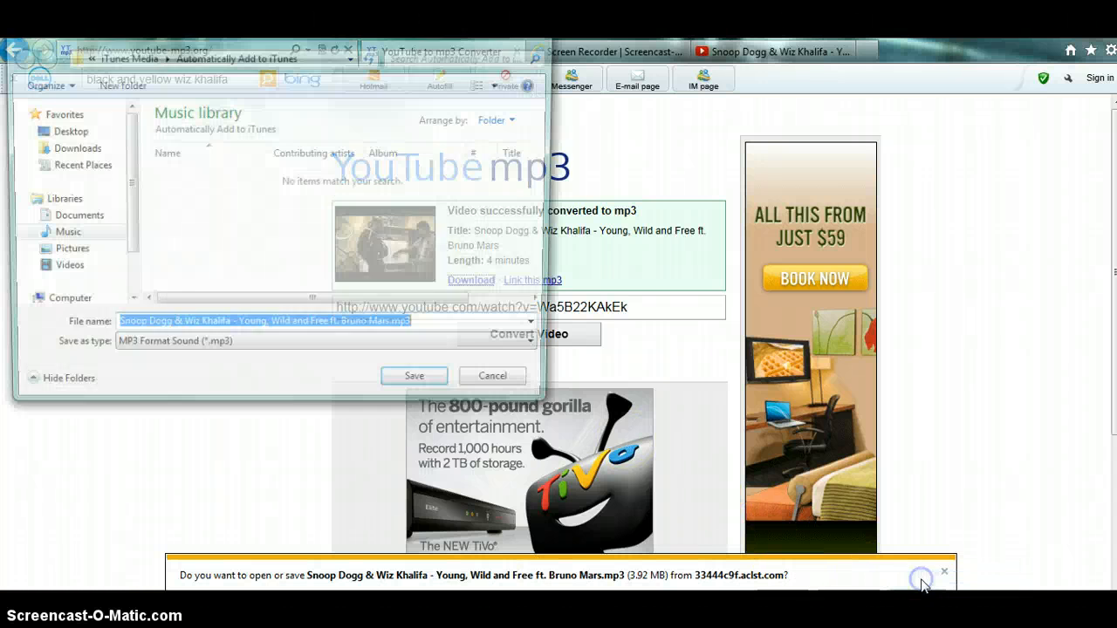
# Save the Young, Wild and Free mp3 into Music > iTunes > iTunes Media.
pyautogui.click(59, 233)
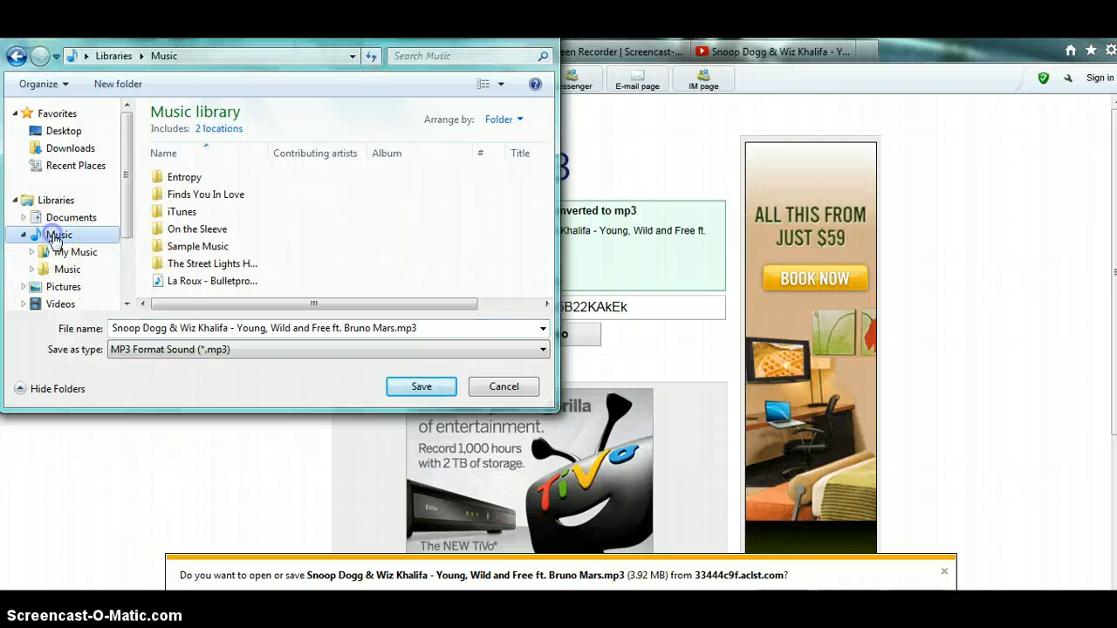
pyautogui.moveTo(193, 246)
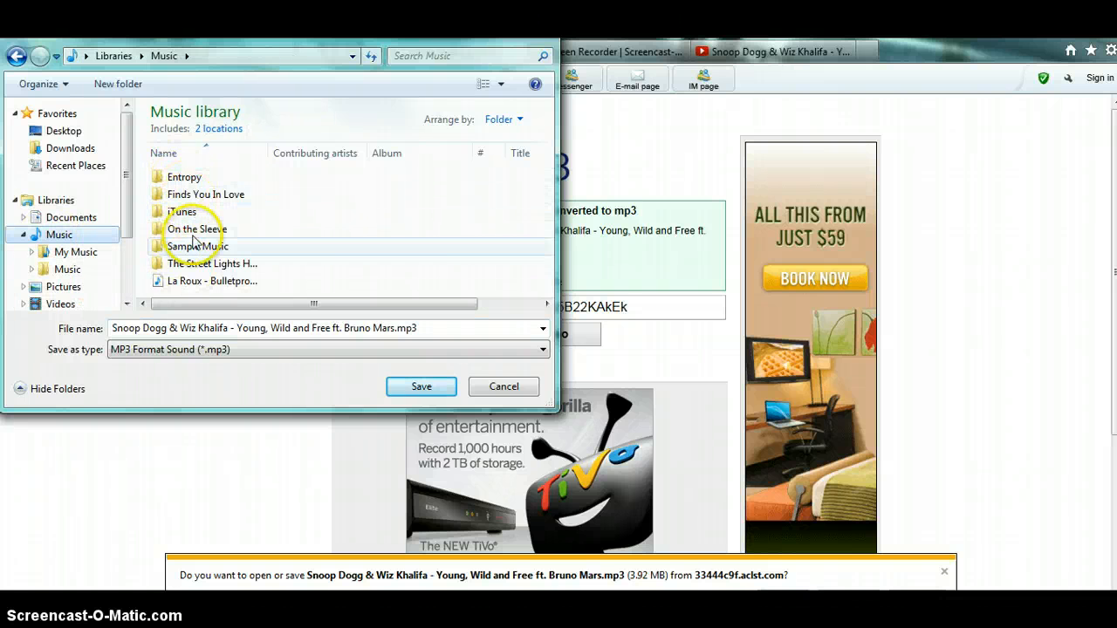
pyautogui.doubleClick(182, 211)
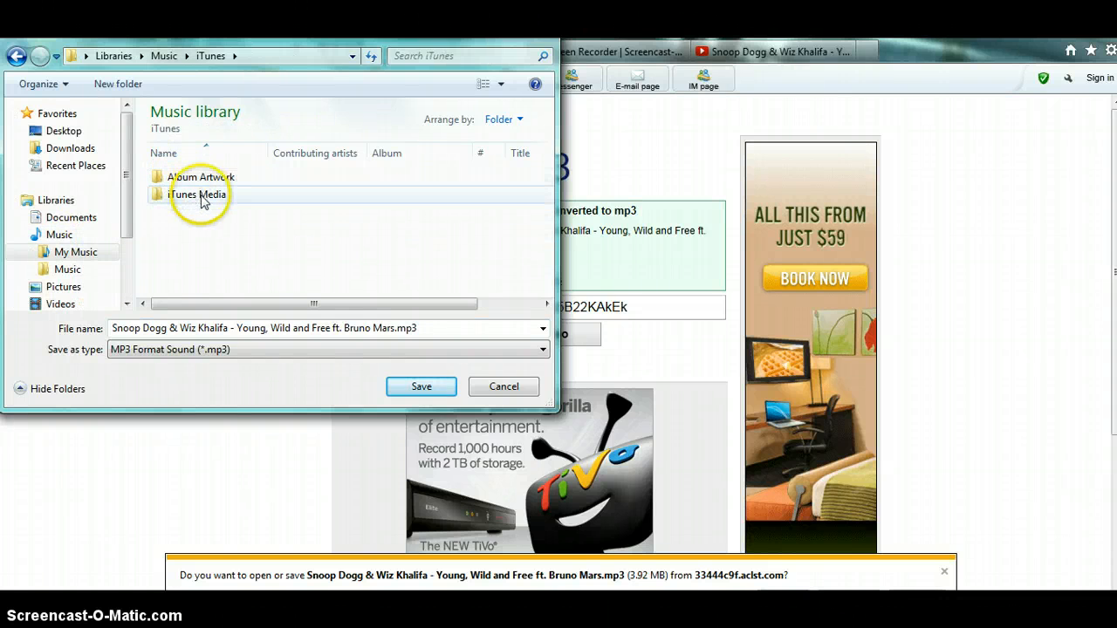
pyautogui.doubleClick(199, 194)
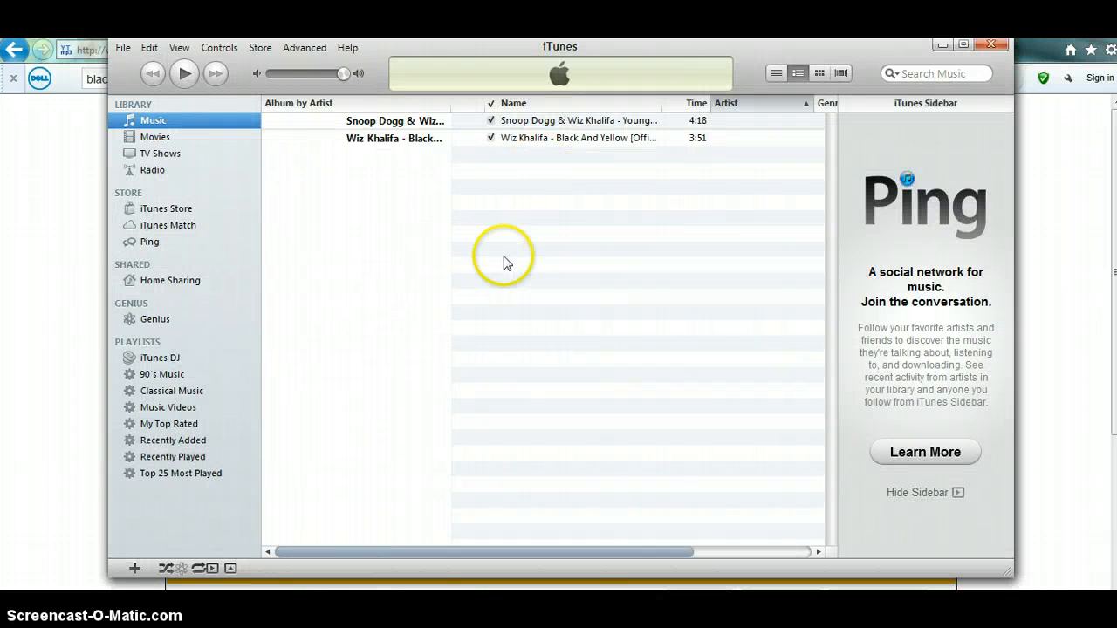
pyautogui.moveTo(271, 73)
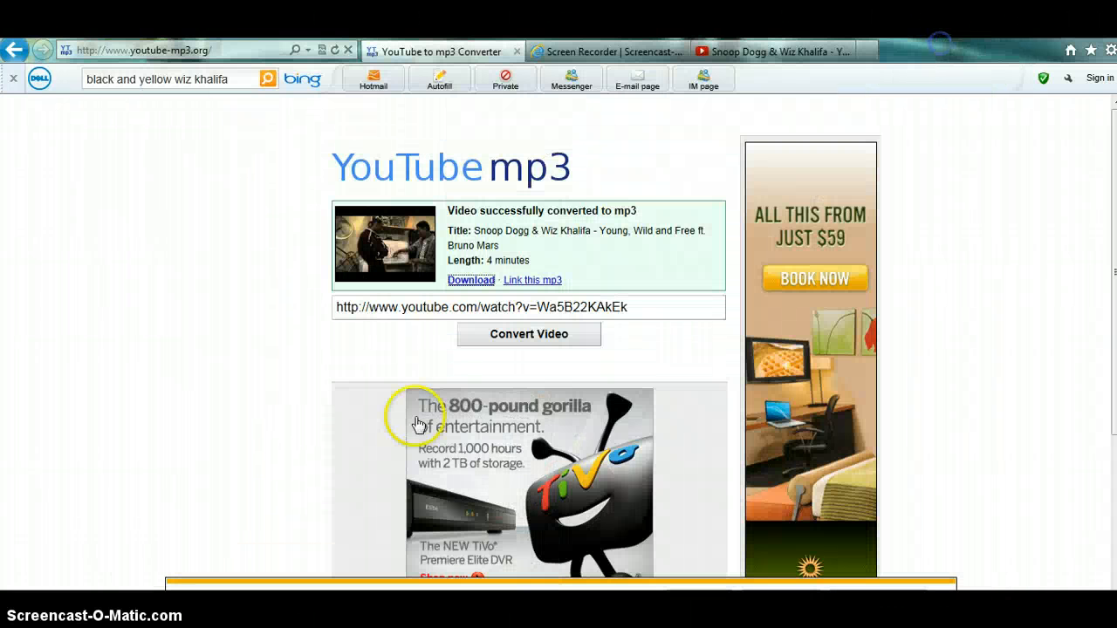
# Return to YouTube and browse the Atlantic Records channel page.
pyautogui.click(771, 53)
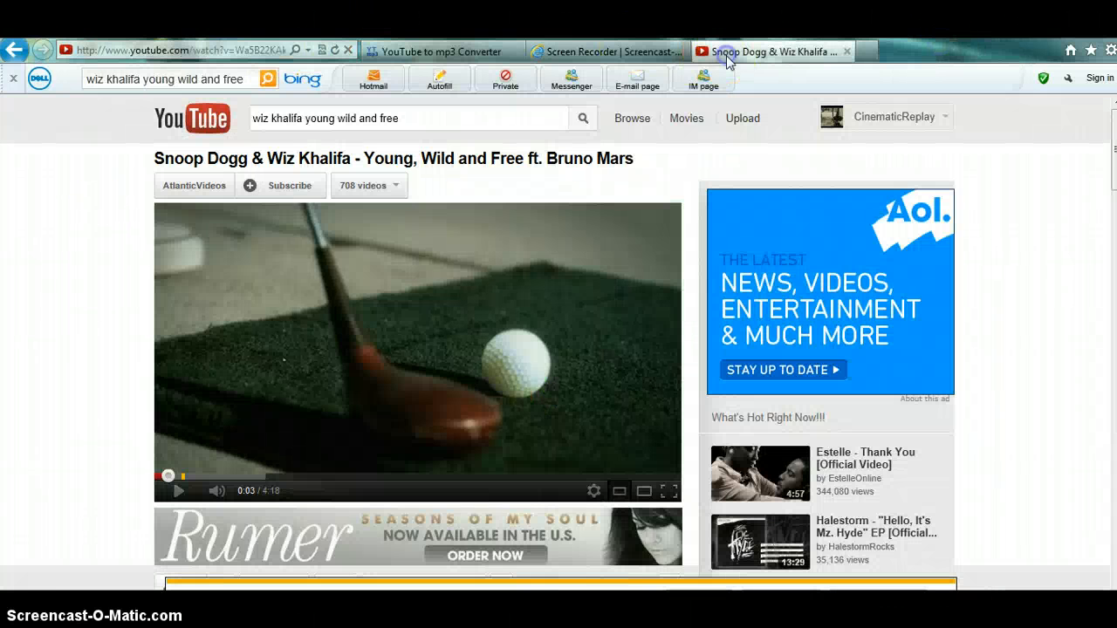
pyautogui.moveTo(1113, 175)
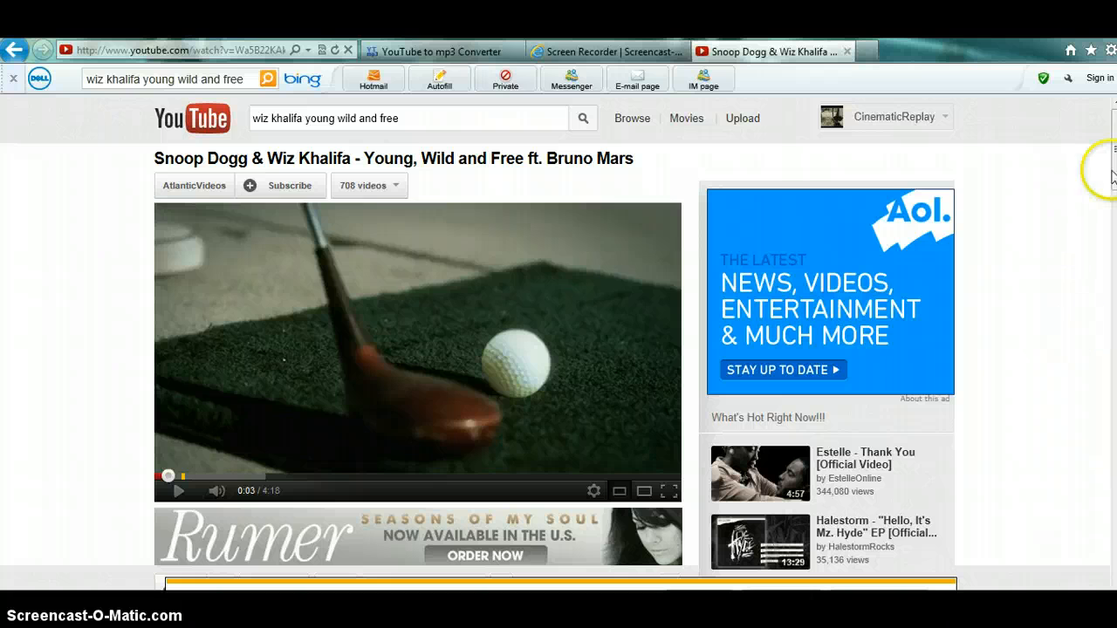
pyautogui.scroll(-3)
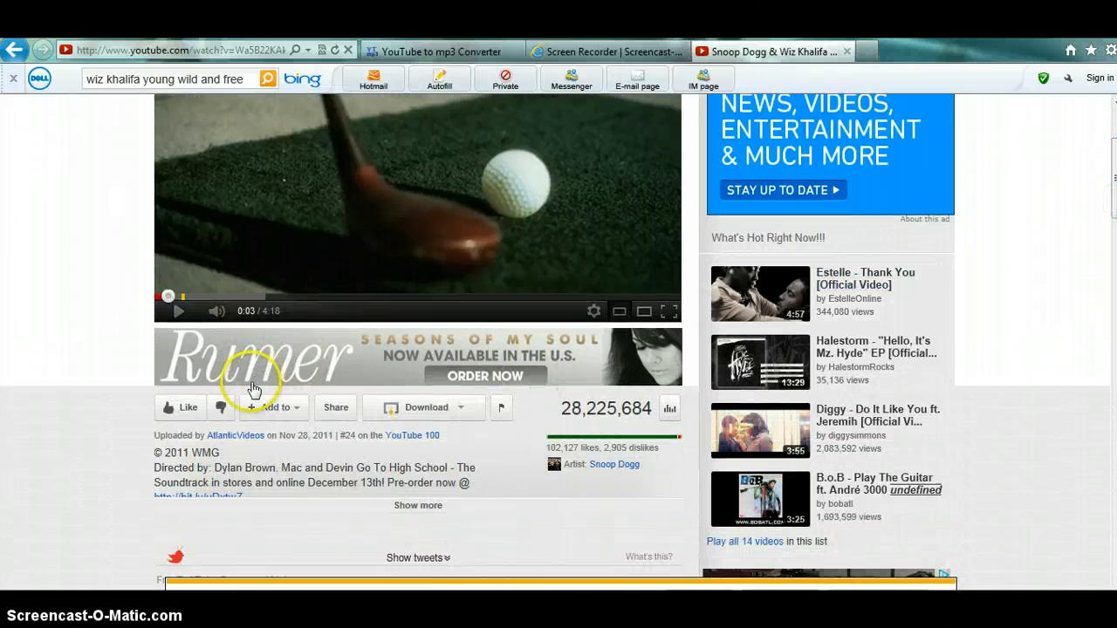
pyautogui.click(234, 436)
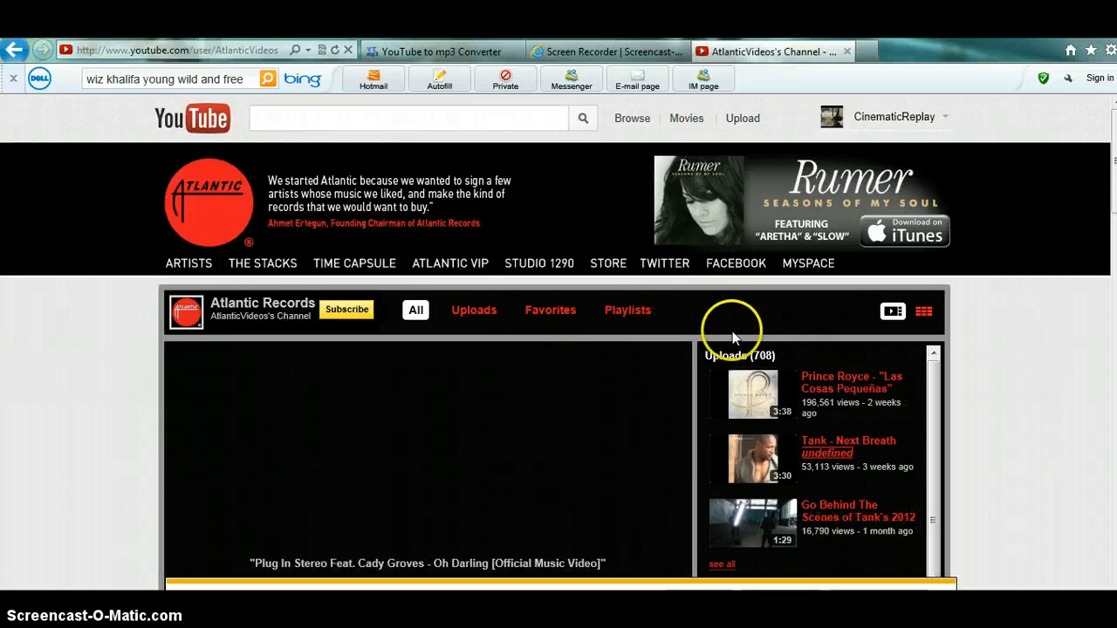
pyautogui.scroll(-3)
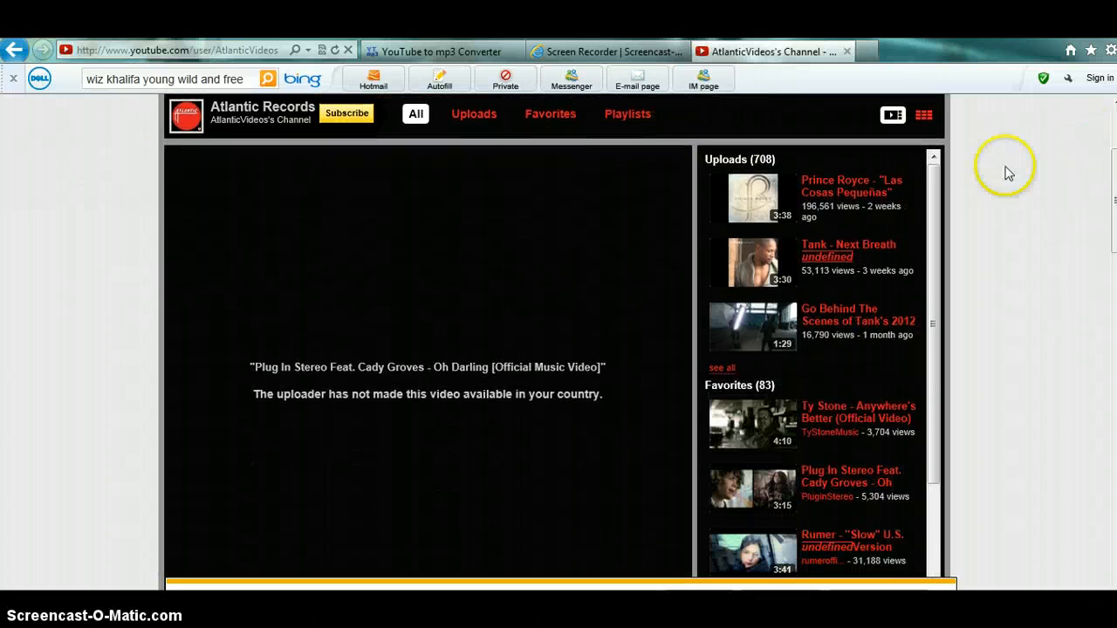
pyautogui.moveTo(768, 143)
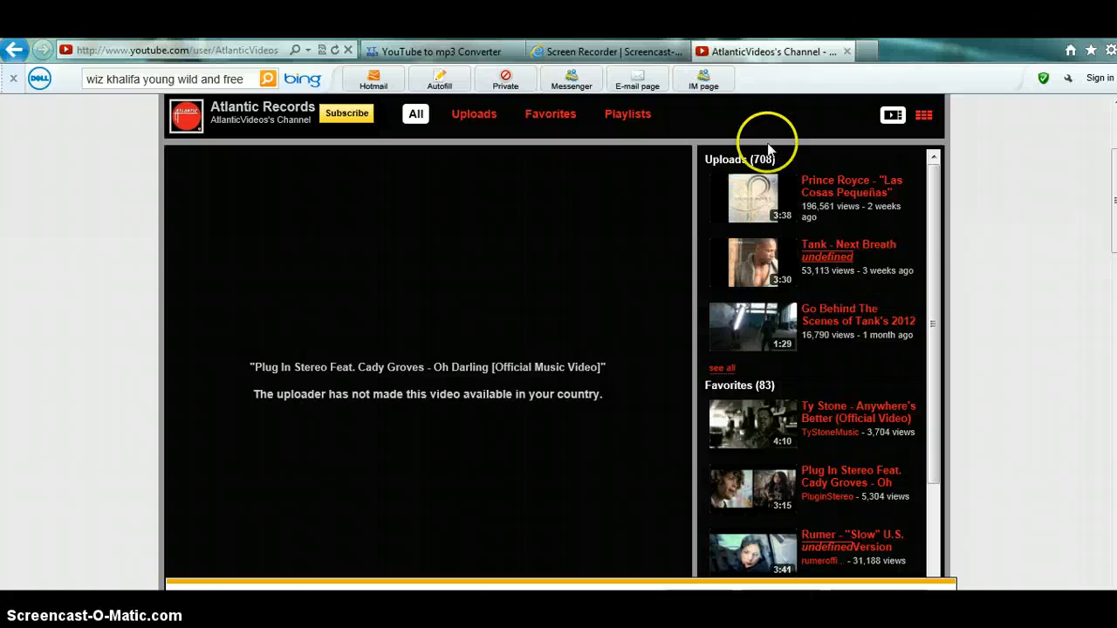
pyautogui.scroll(3)
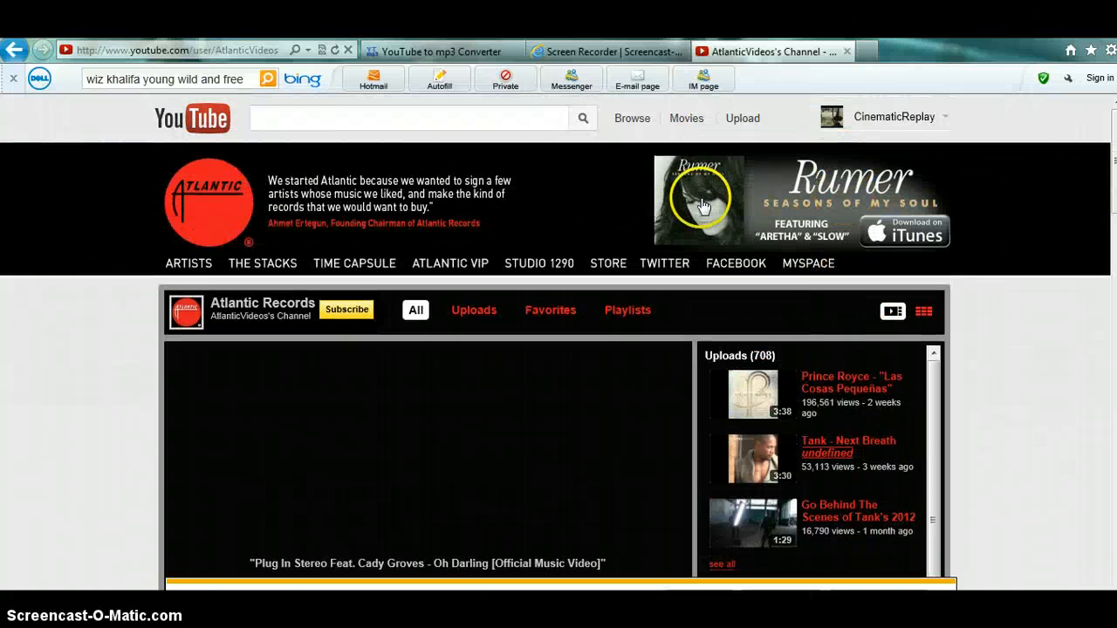
# Search YouTube for 'eminem space bound' via the suggestion list.
pyautogui.click(405, 118)
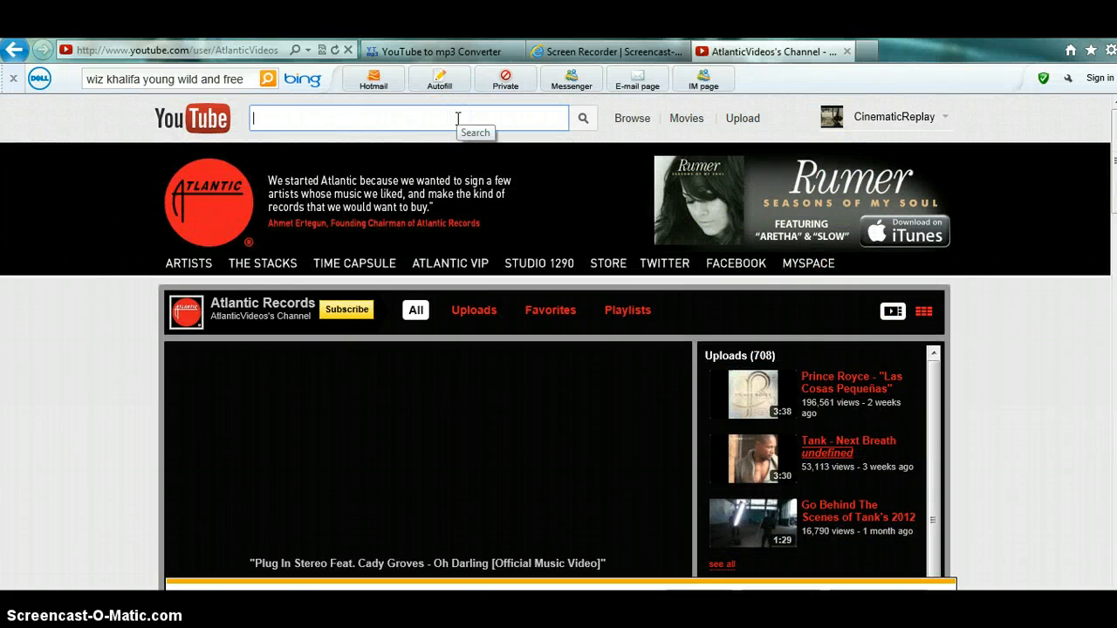
pyautogui.write('eminem')
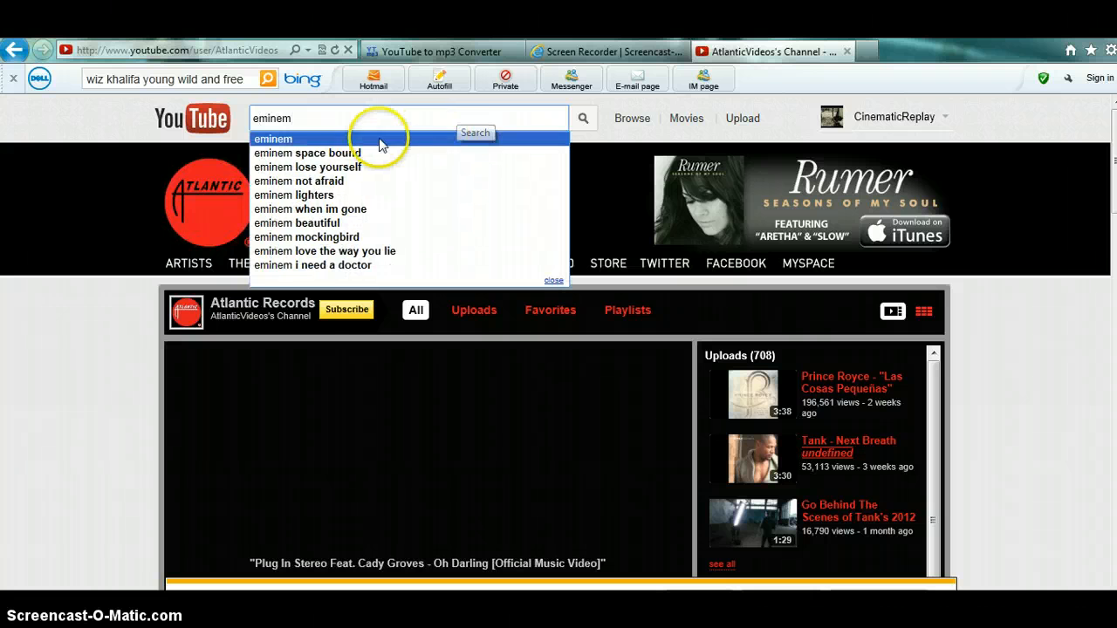
pyautogui.click(307, 153)
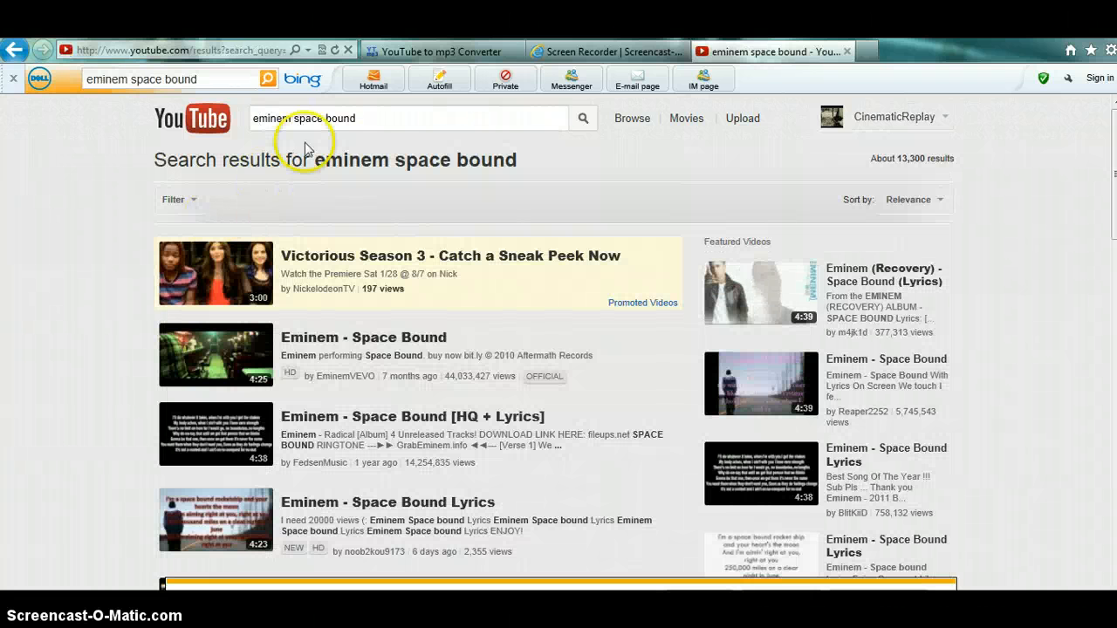
pyautogui.click(408, 119)
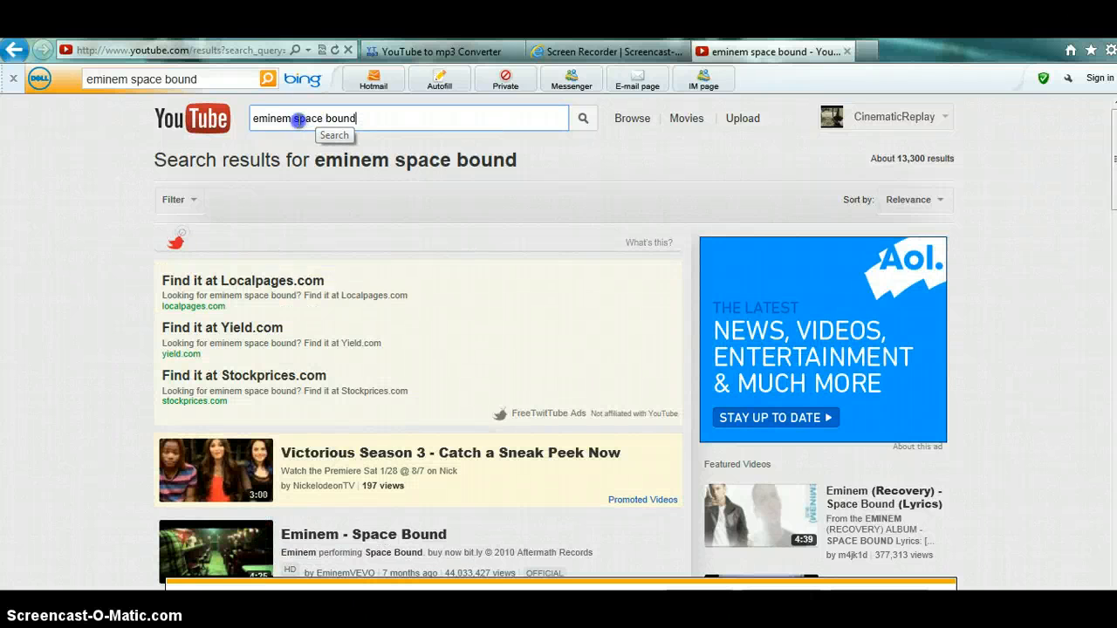